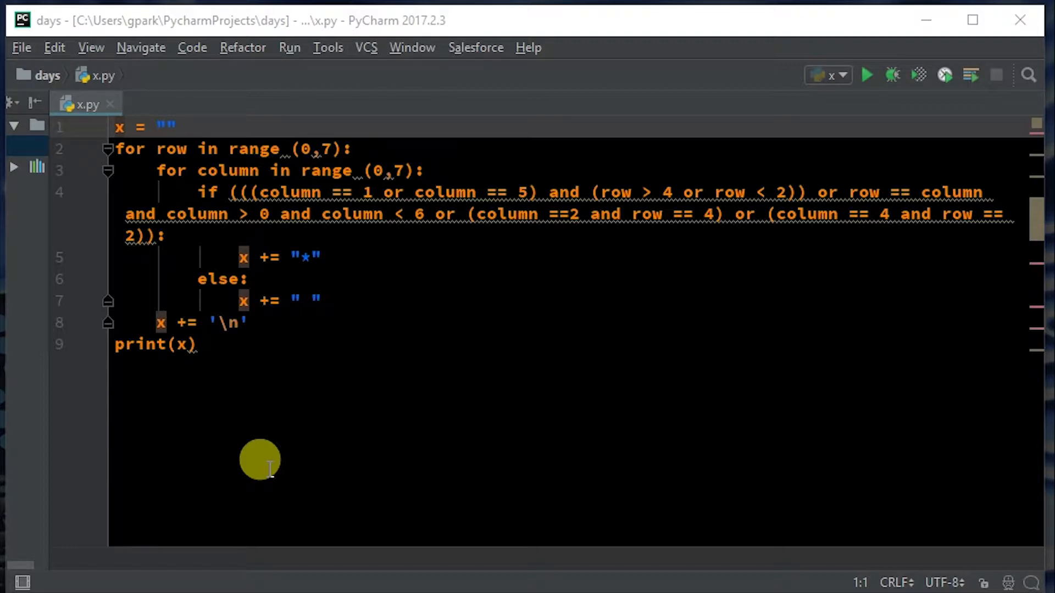
pyautogui.moveTo(161, 313)
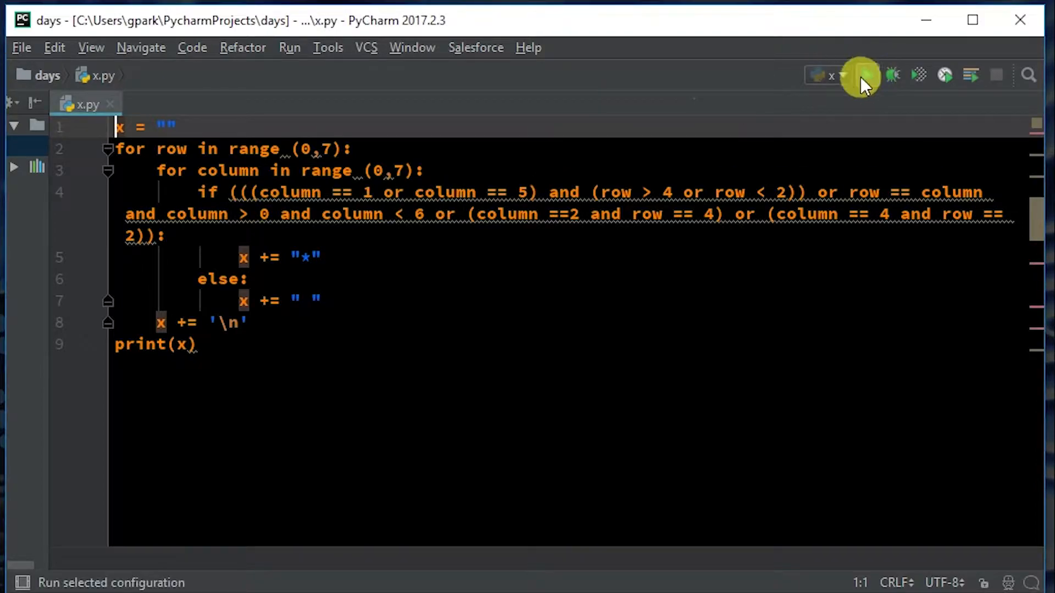
# Run x.py to print the asterisk X pattern, finishing with exit code 0.
pyautogui.click(863, 75)
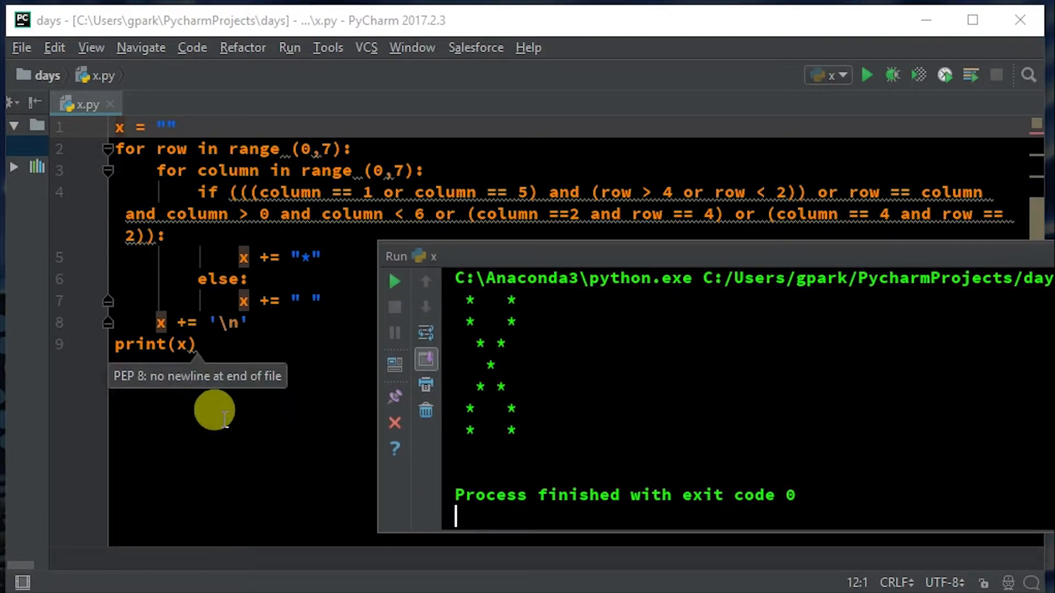
pyautogui.moveTo(483, 467)
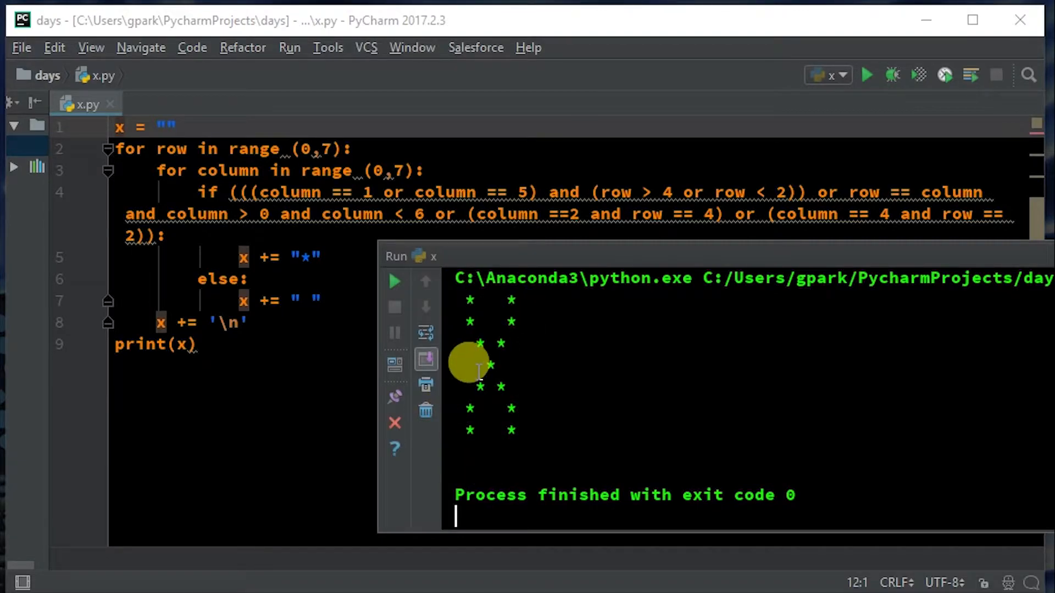
pyautogui.moveTo(464, 329)
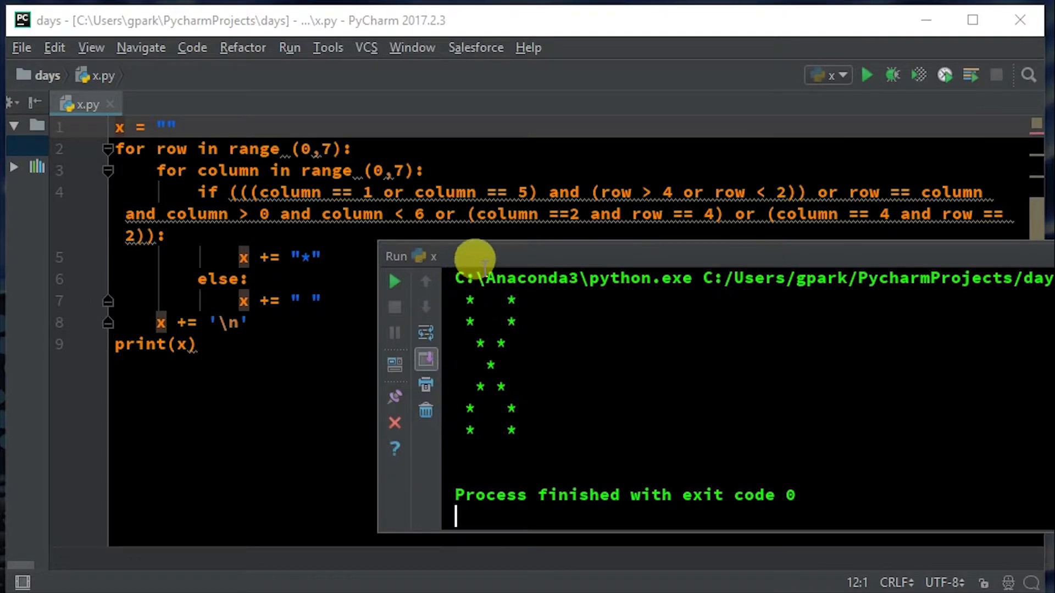
pyautogui.moveTo(501, 258)
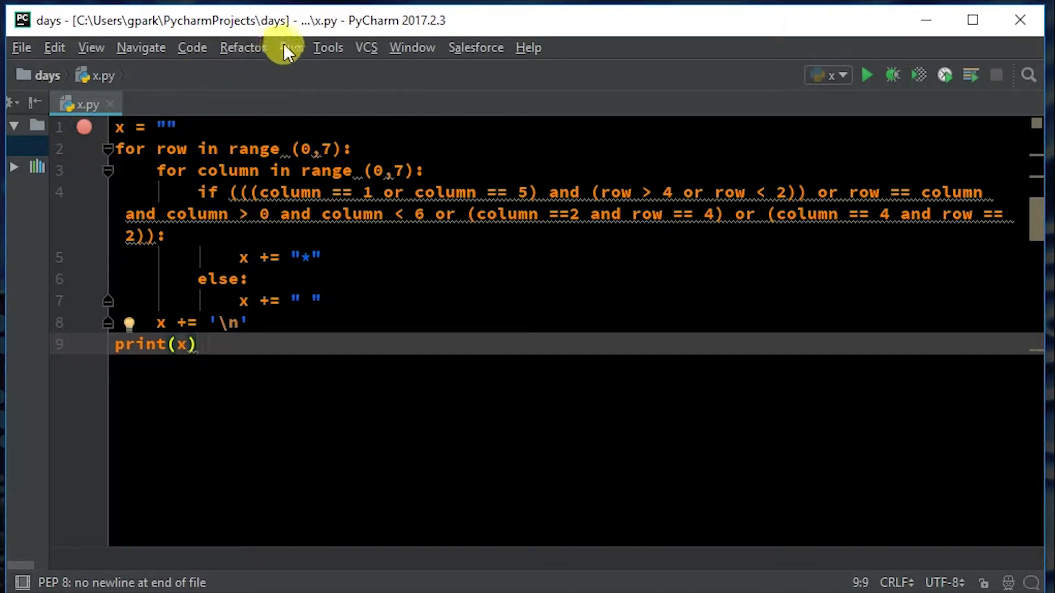
# Debug x.py from the line 1 breakpoint and view the Debug panel's Console output.
pyautogui.click(288, 48)
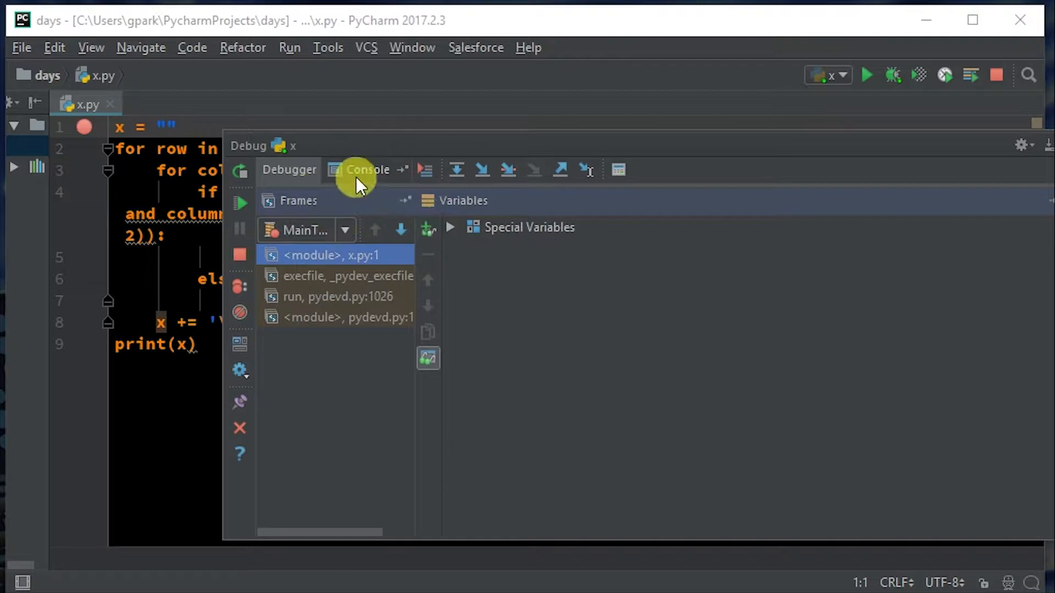
pyautogui.click(365, 169)
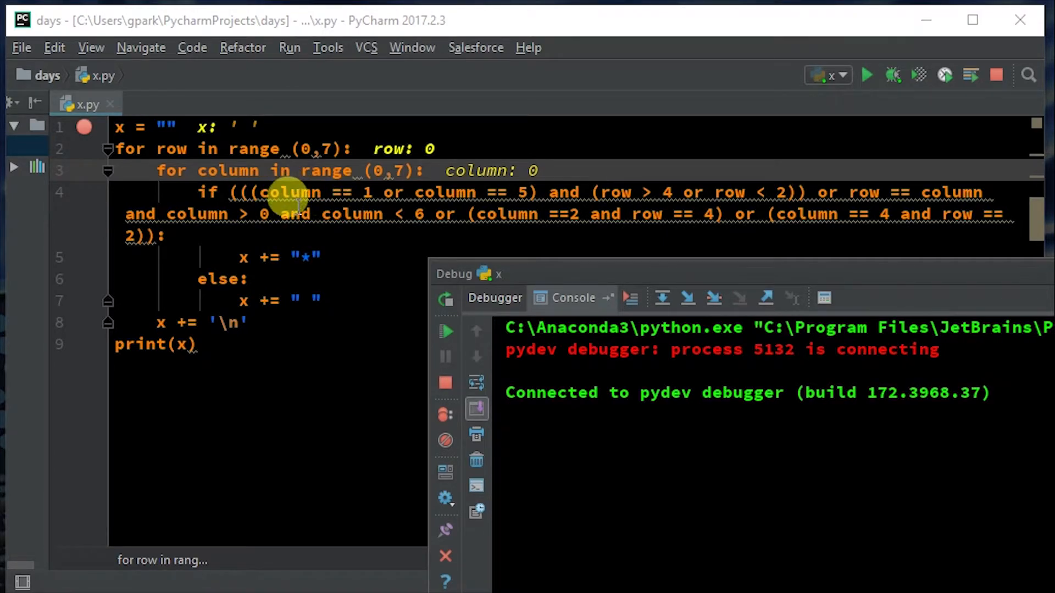
pyautogui.moveTo(290, 198)
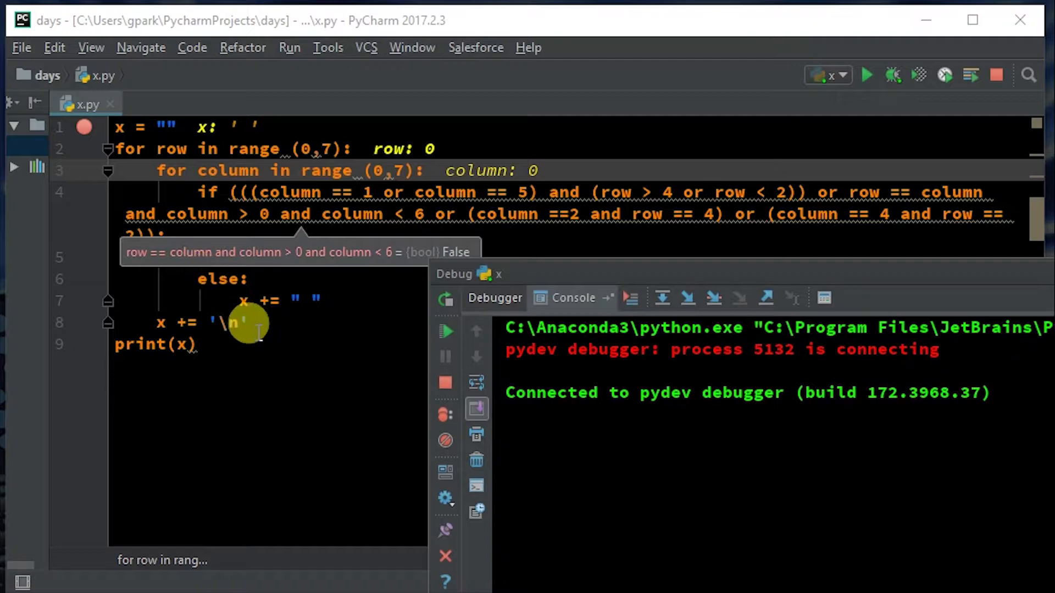
pyautogui.moveTo(299, 293)
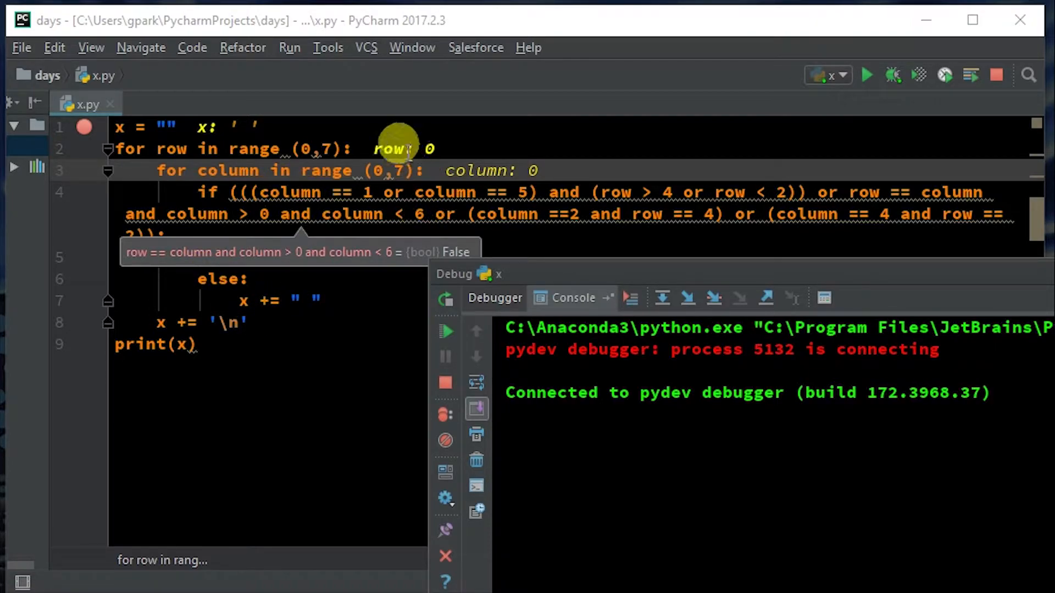
pyautogui.moveTo(363, 149)
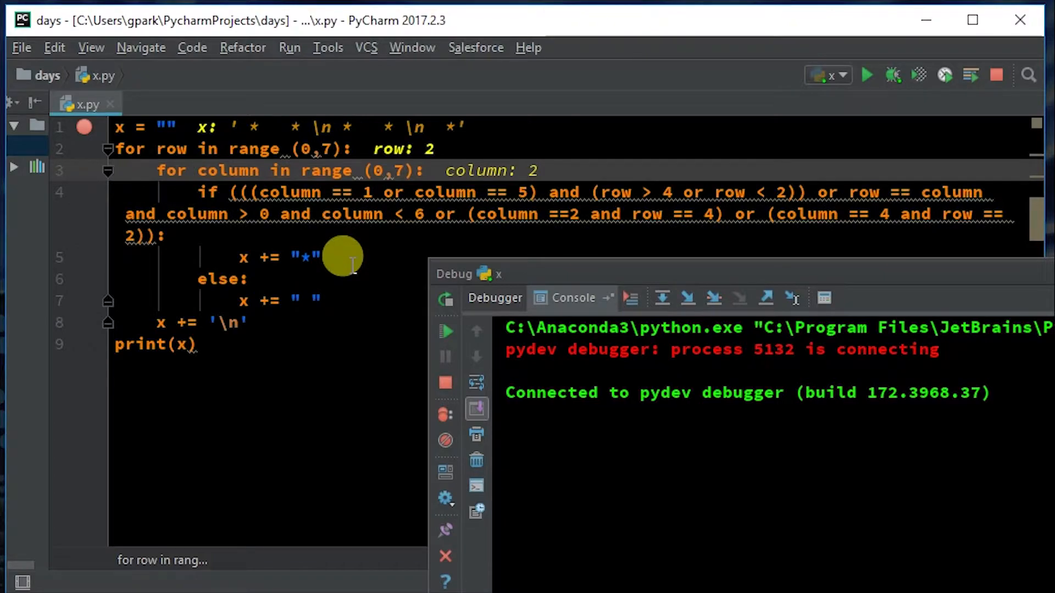
pyautogui.moveTo(270, 124)
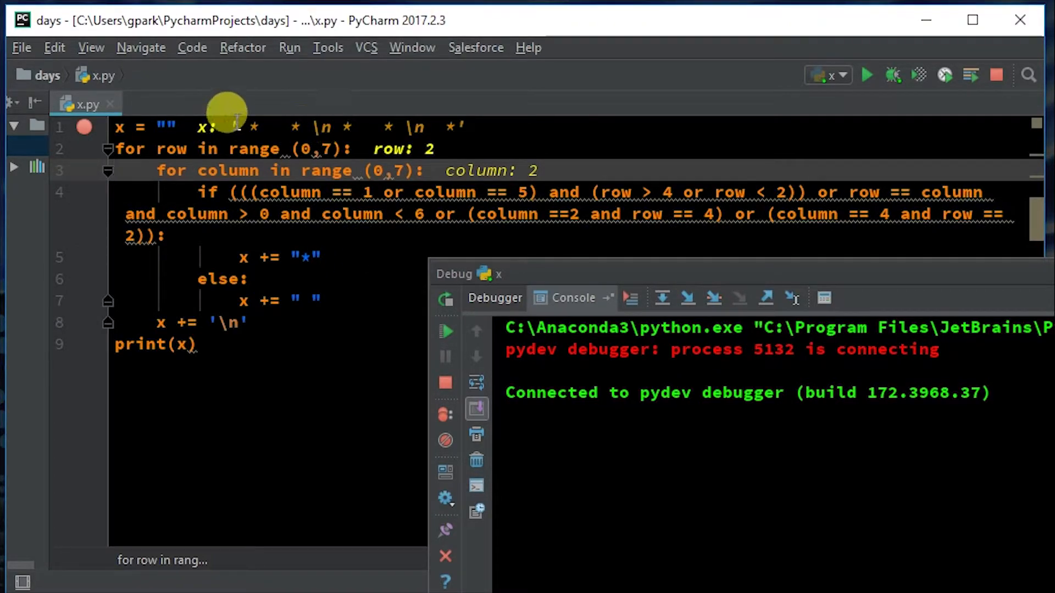
pyautogui.moveTo(555, 254)
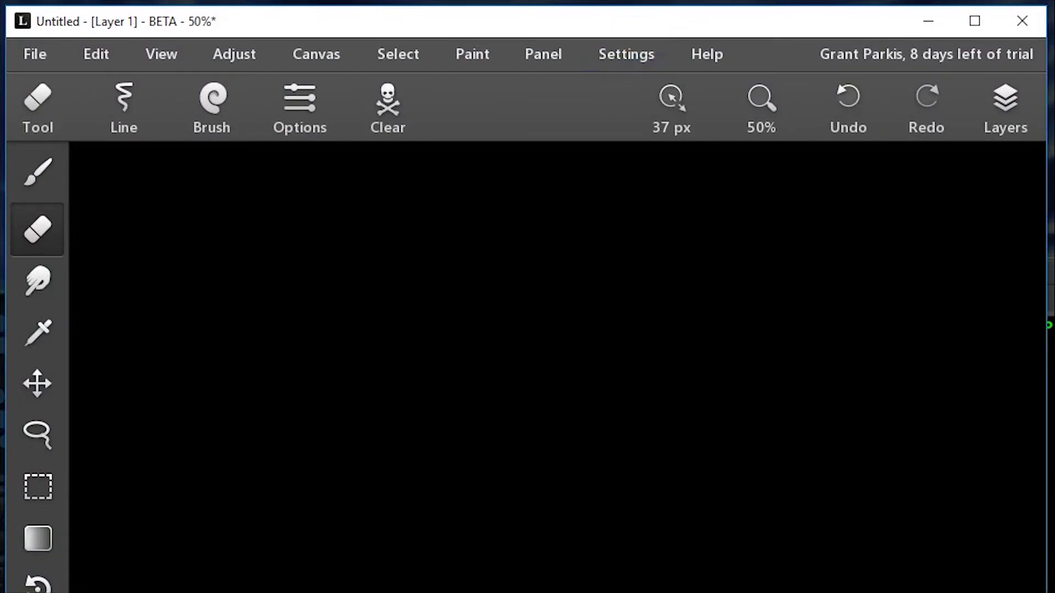
pyautogui.moveTo(617, 27)
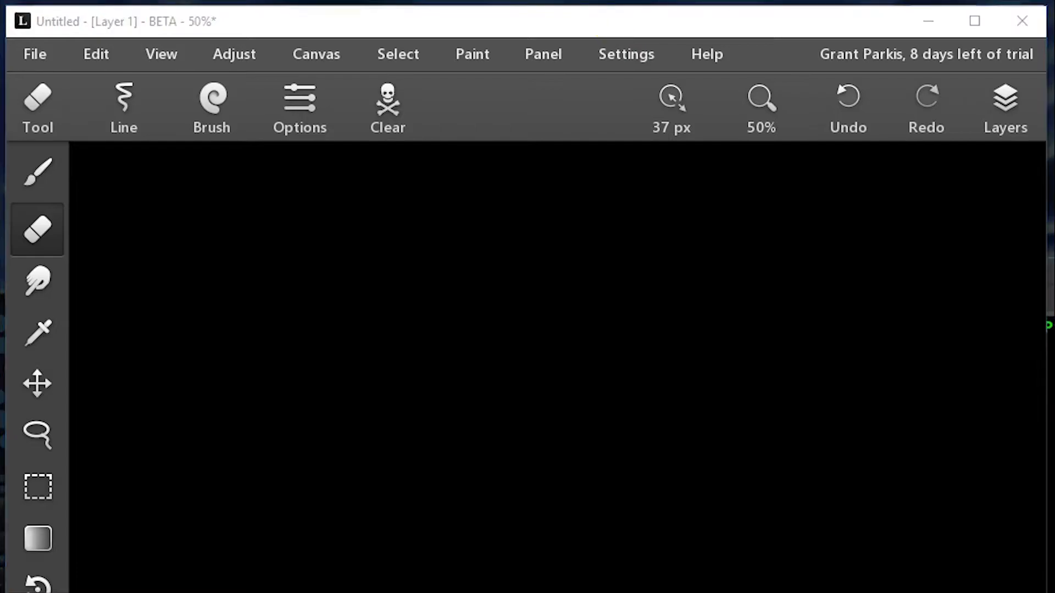
pyautogui.moveTo(143, 111)
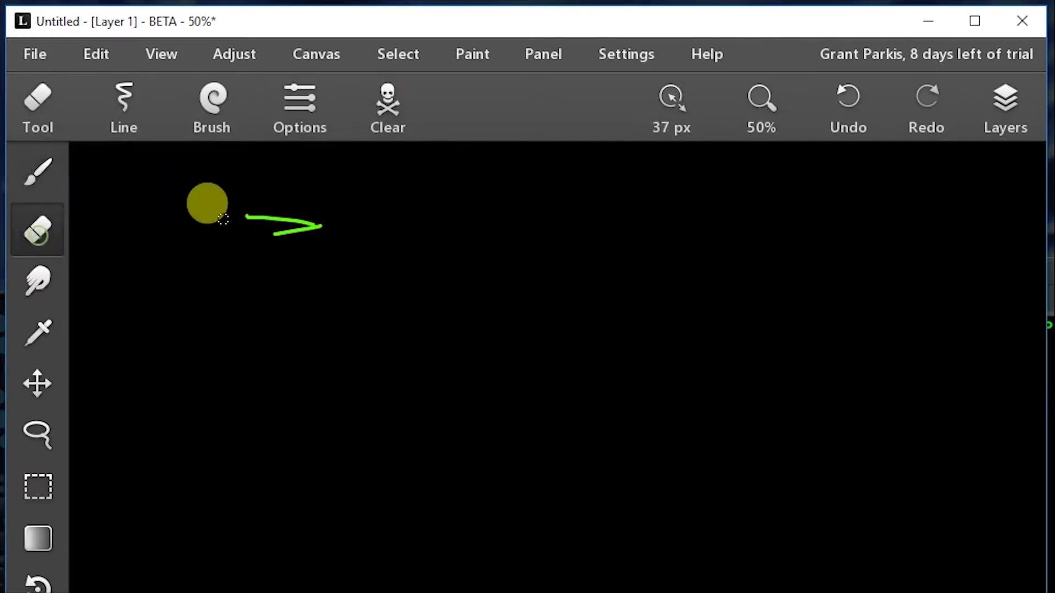
# Select the eraser in Leonardo after trying a green test stroke.
pyautogui.click(38, 171)
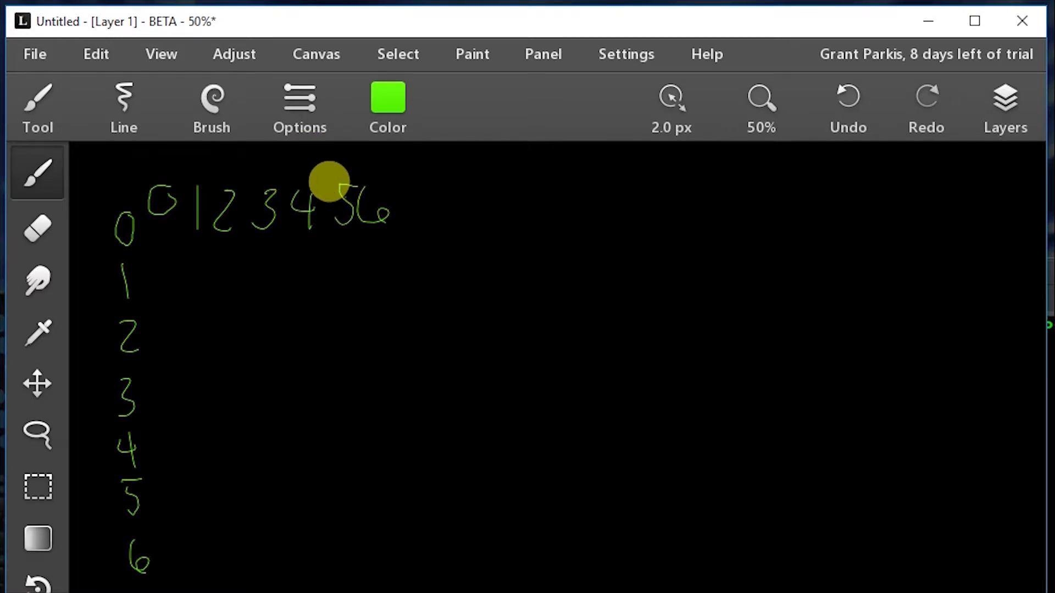
pyautogui.moveTo(121, 195)
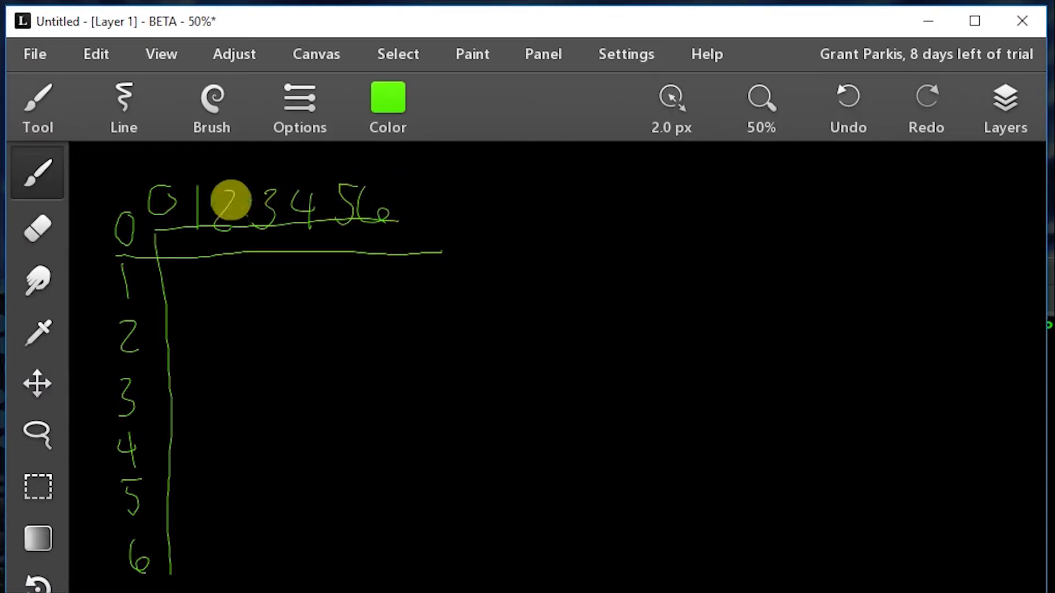
pyautogui.moveTo(105, 204)
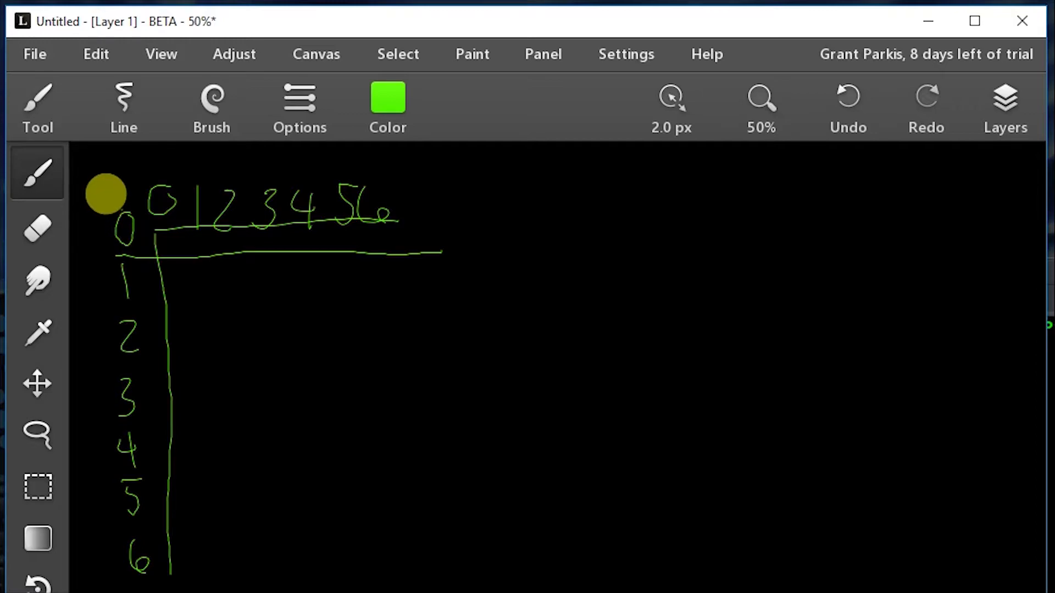
pyautogui.moveTo(91, 209)
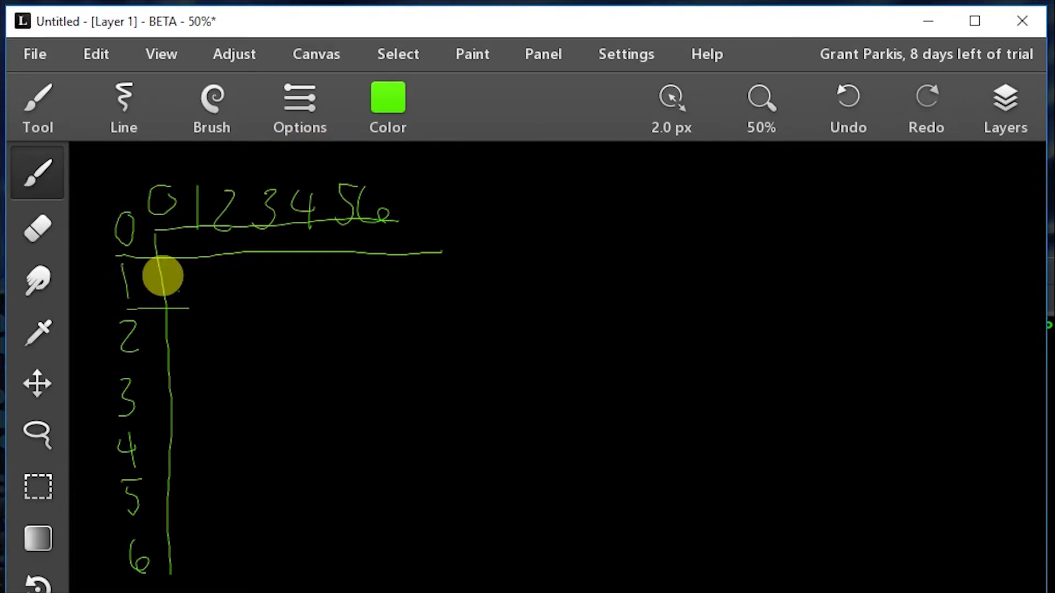
# Draw a horizontal grid line beneath row 1.
pyautogui.moveTo(141, 303); pyautogui.dragTo(461, 299)
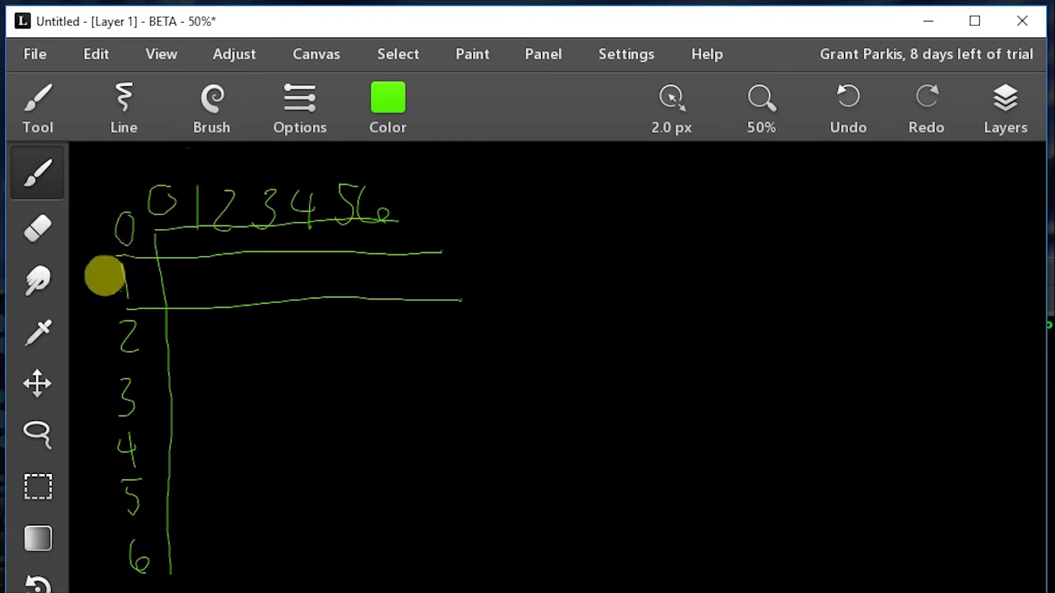
pyautogui.moveTo(343, 108)
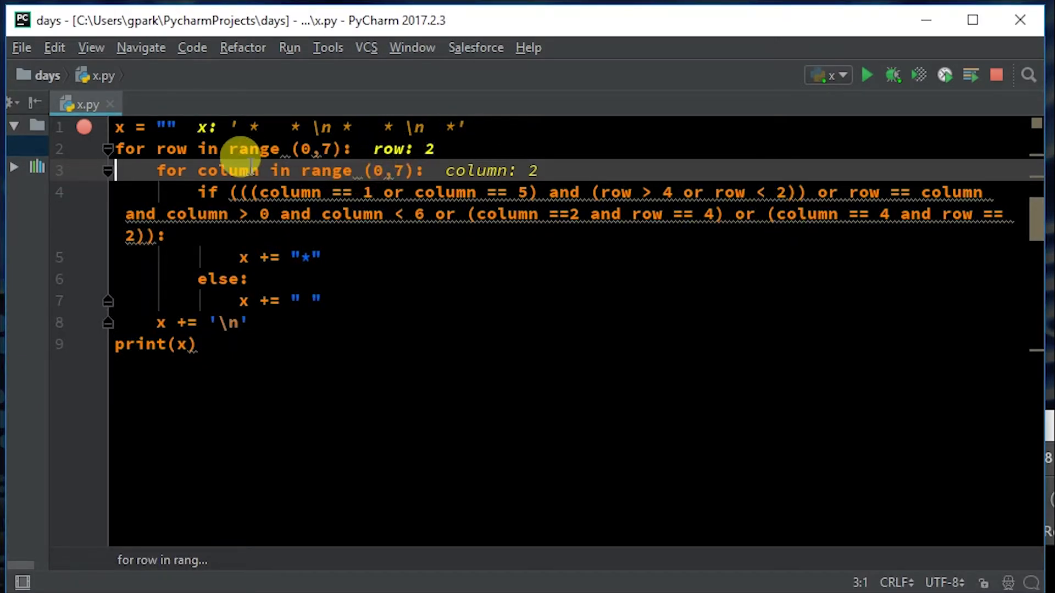
pyautogui.moveTo(407, 124)
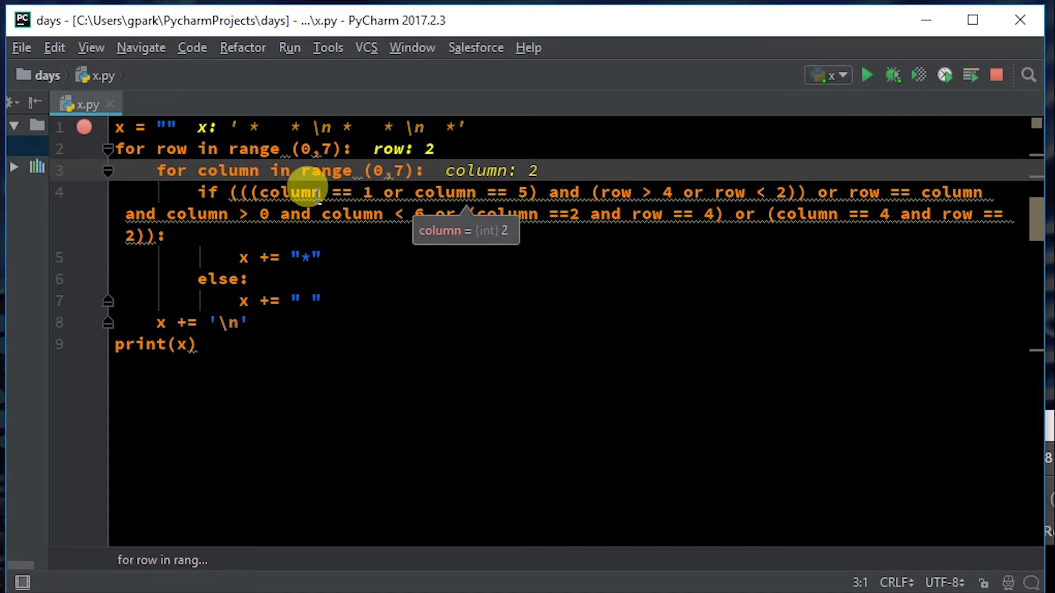
pyautogui.moveTo(337, 185)
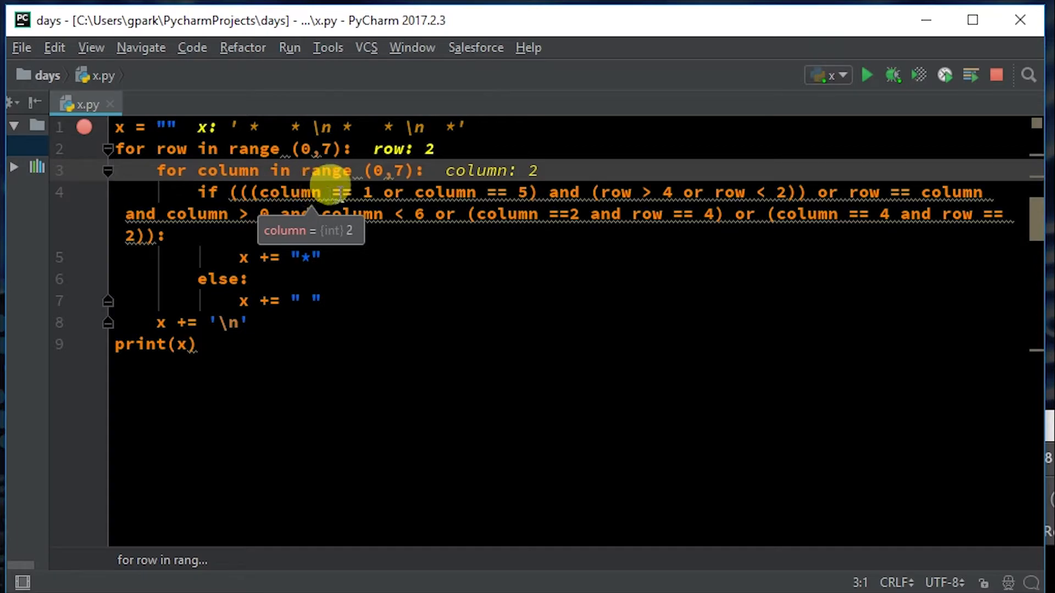
pyautogui.moveTo(366, 188)
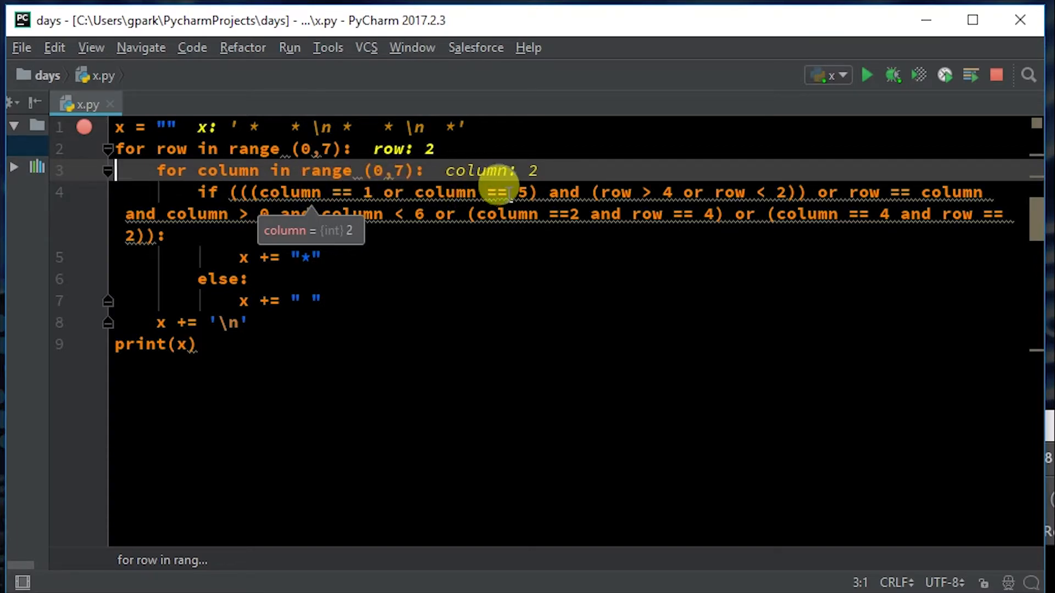
pyautogui.moveTo(235, 171)
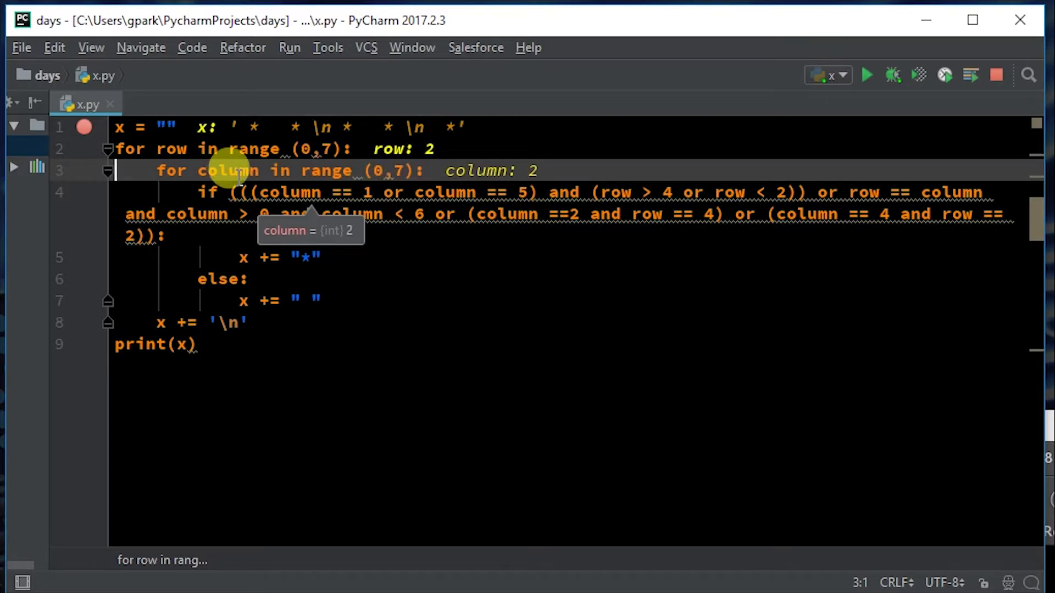
pyautogui.moveTo(599, 193)
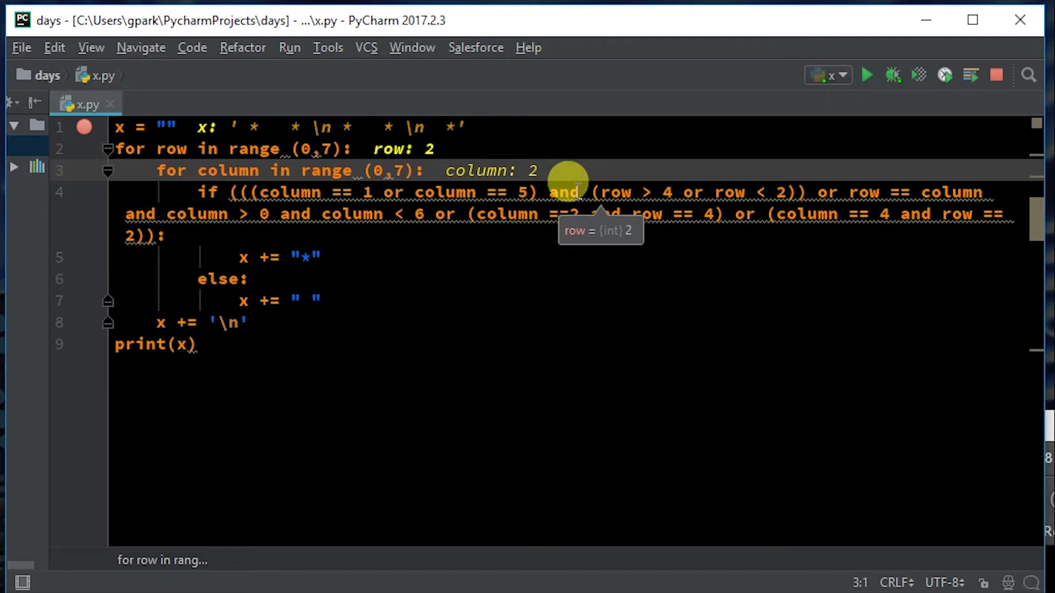
pyautogui.moveTo(831, 192)
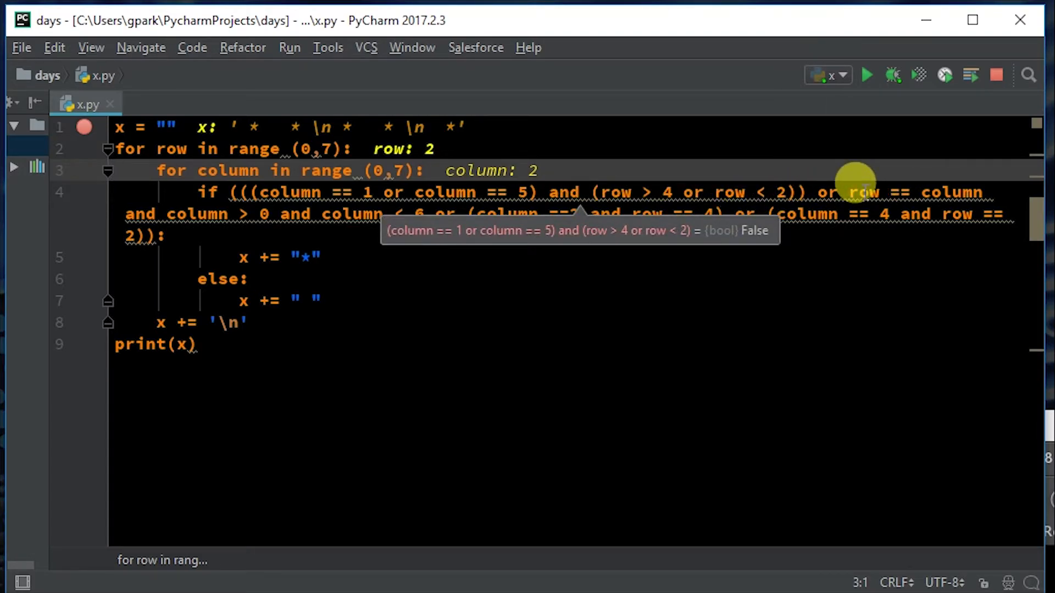
pyautogui.moveTo(141, 205)
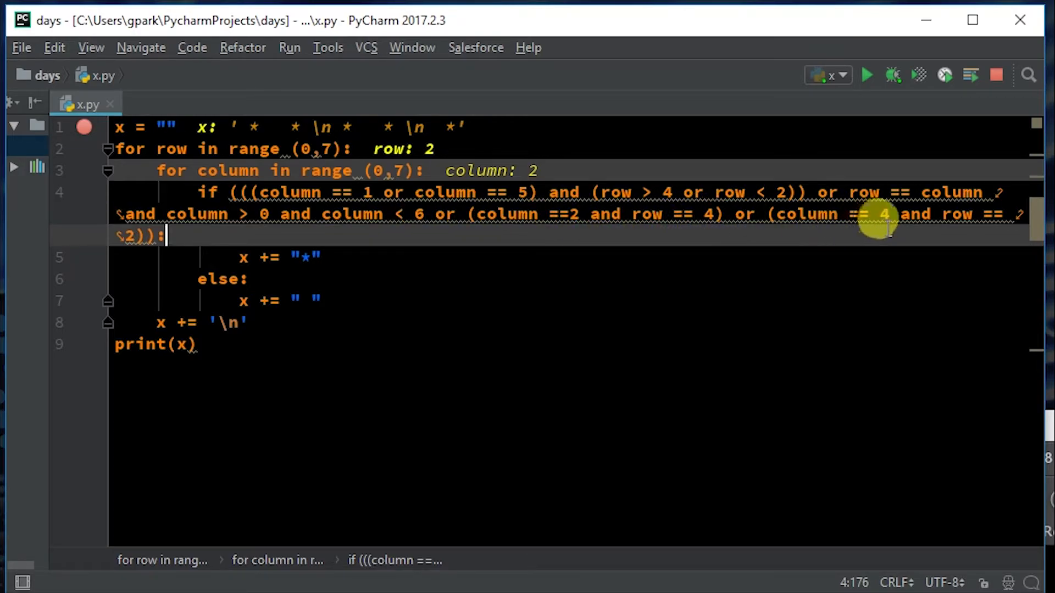
pyautogui.moveTo(898, 199)
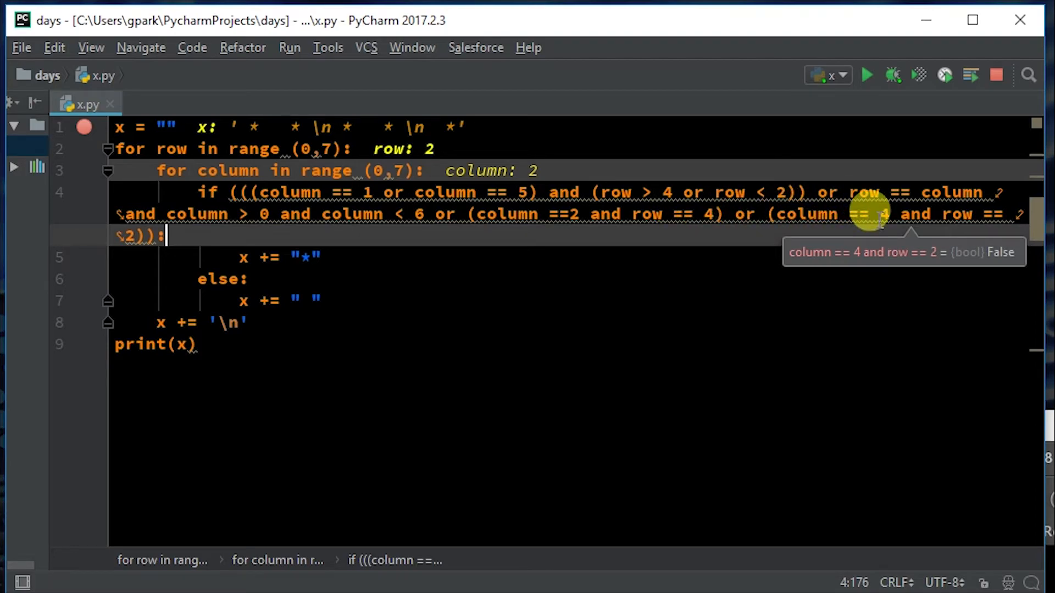
pyautogui.moveTo(599, 182)
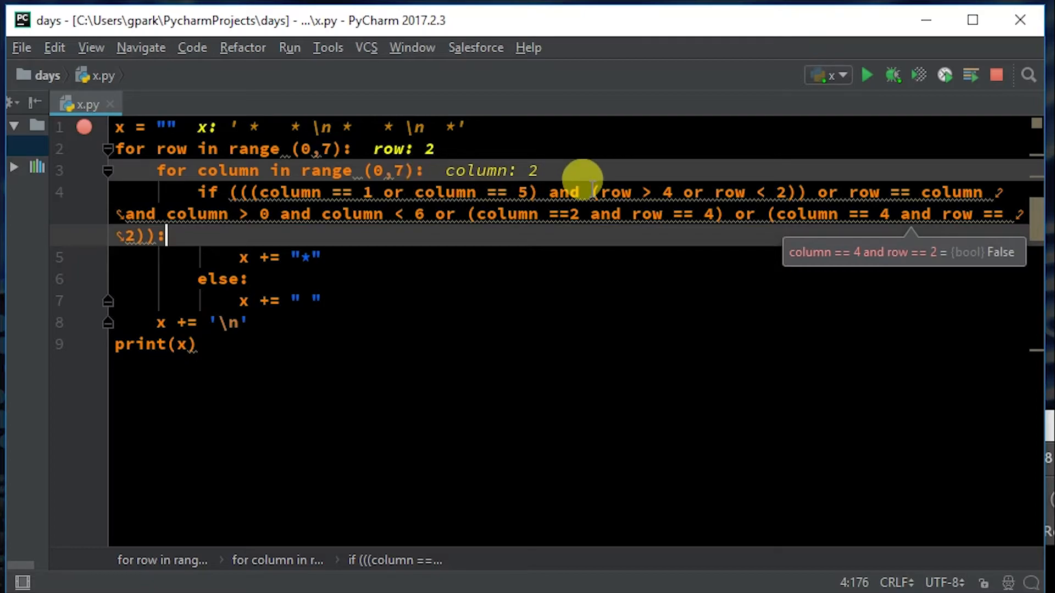
pyautogui.moveTo(222, 259)
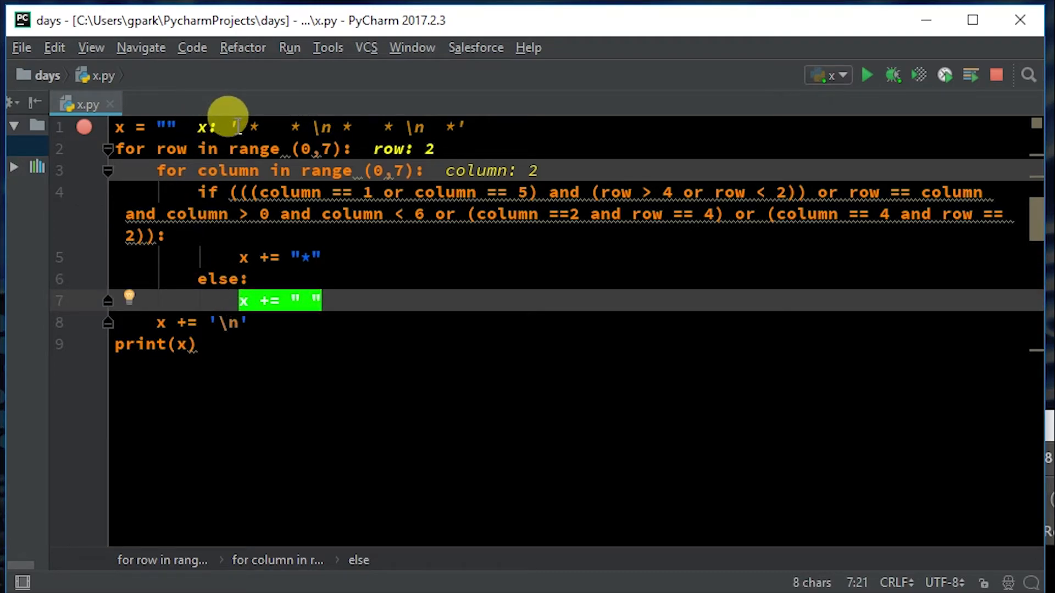
pyautogui.moveTo(384, 141)
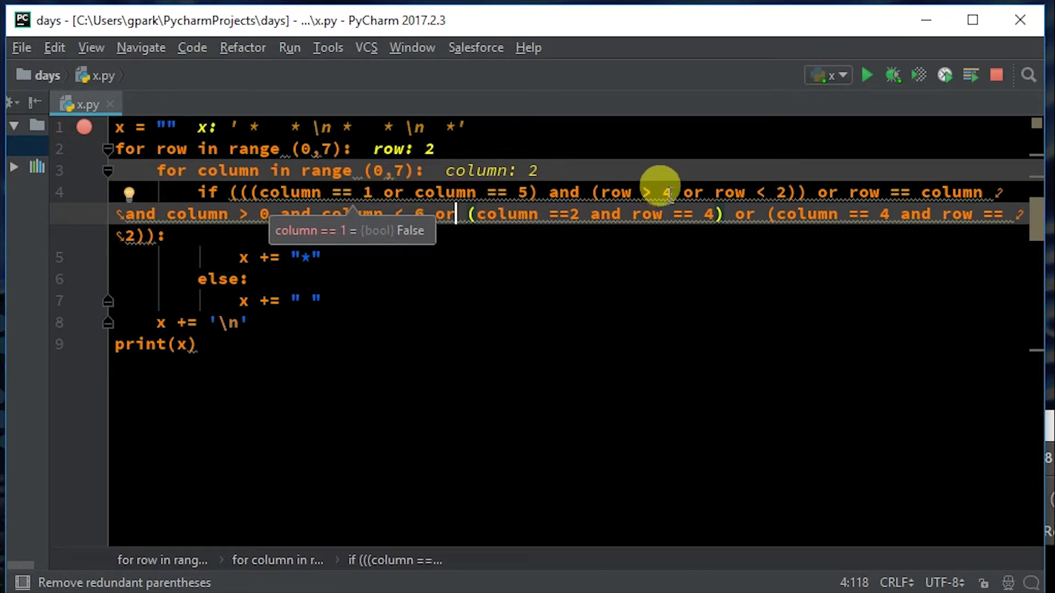
pyautogui.moveTo(794, 192)
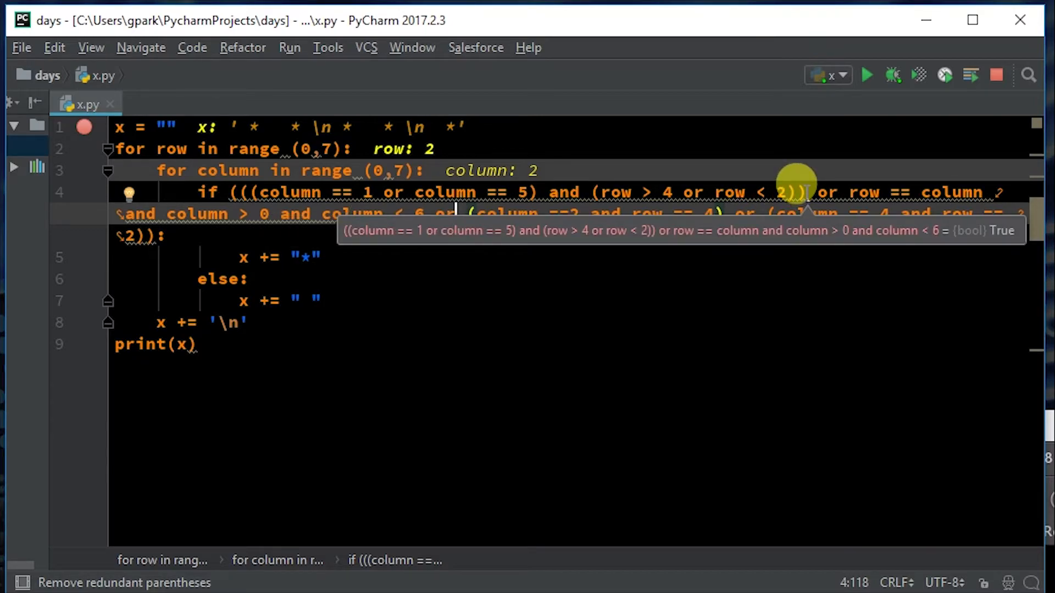
pyautogui.moveTo(726, 192)
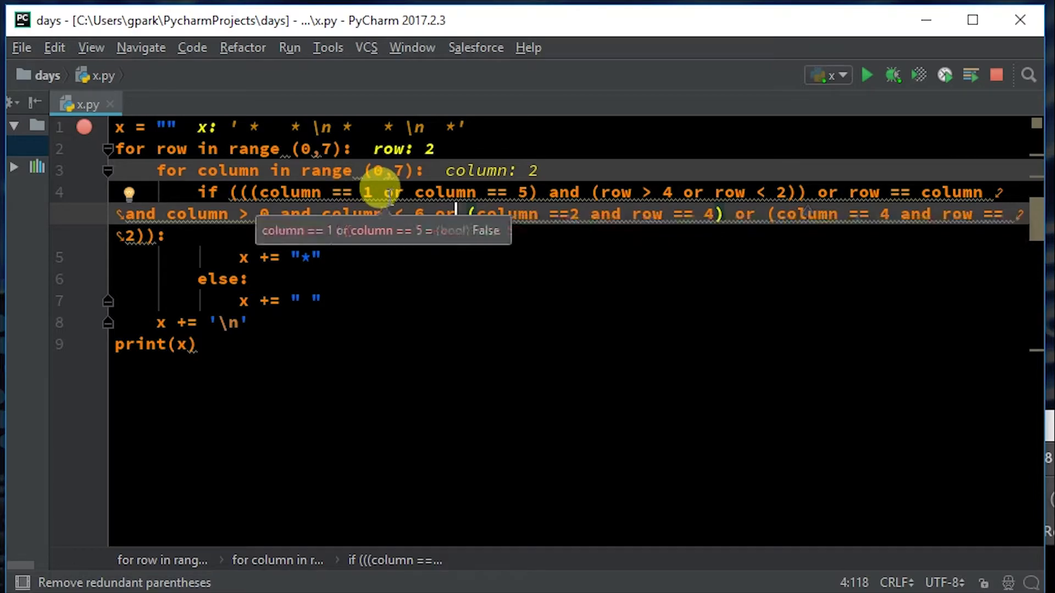
pyautogui.moveTo(639, 193)
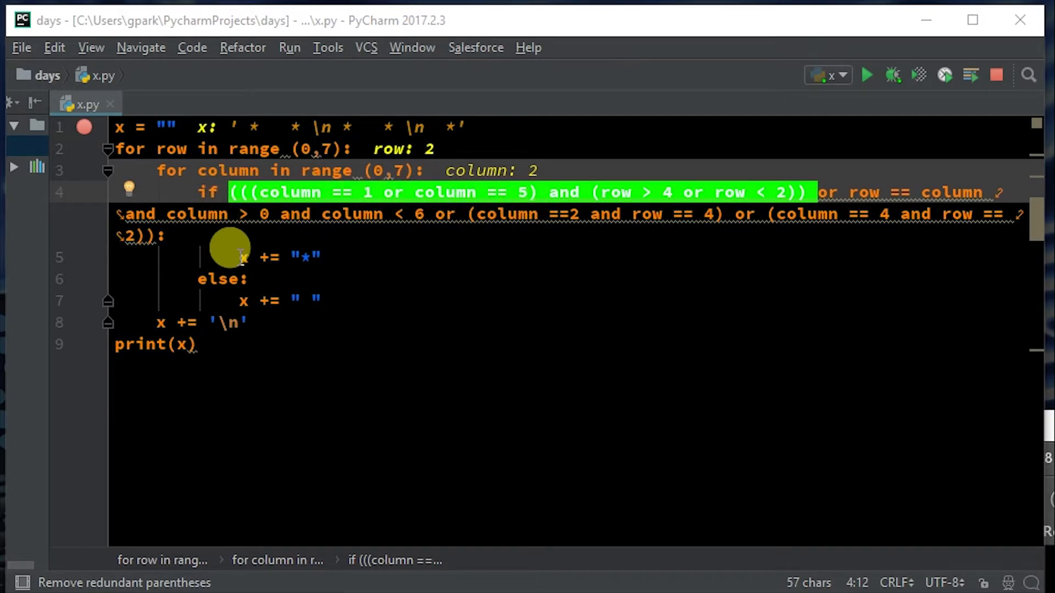
pyautogui.moveTo(293, 248)
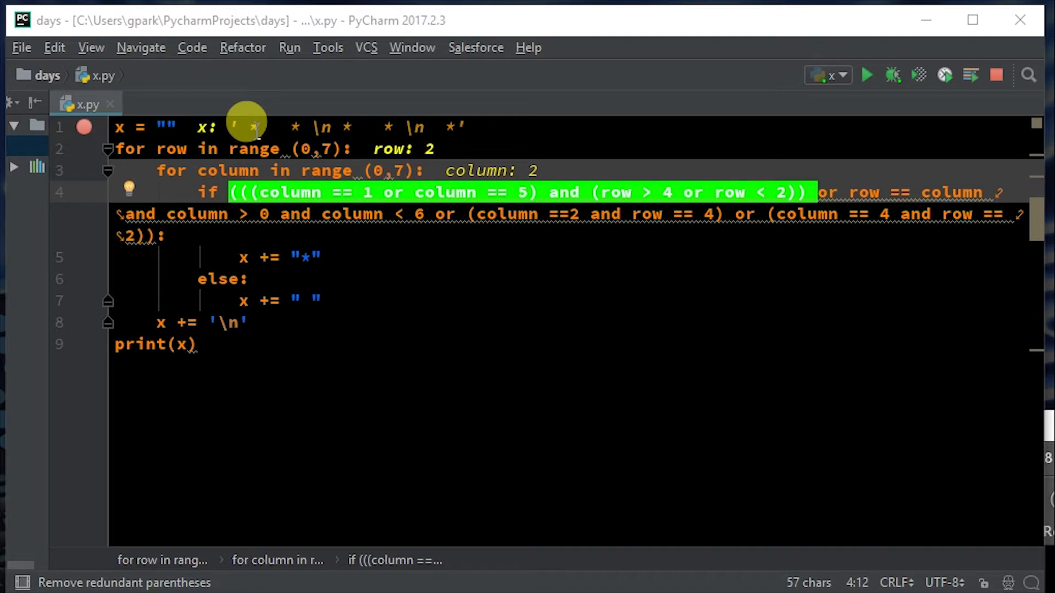
pyautogui.moveTo(306, 201)
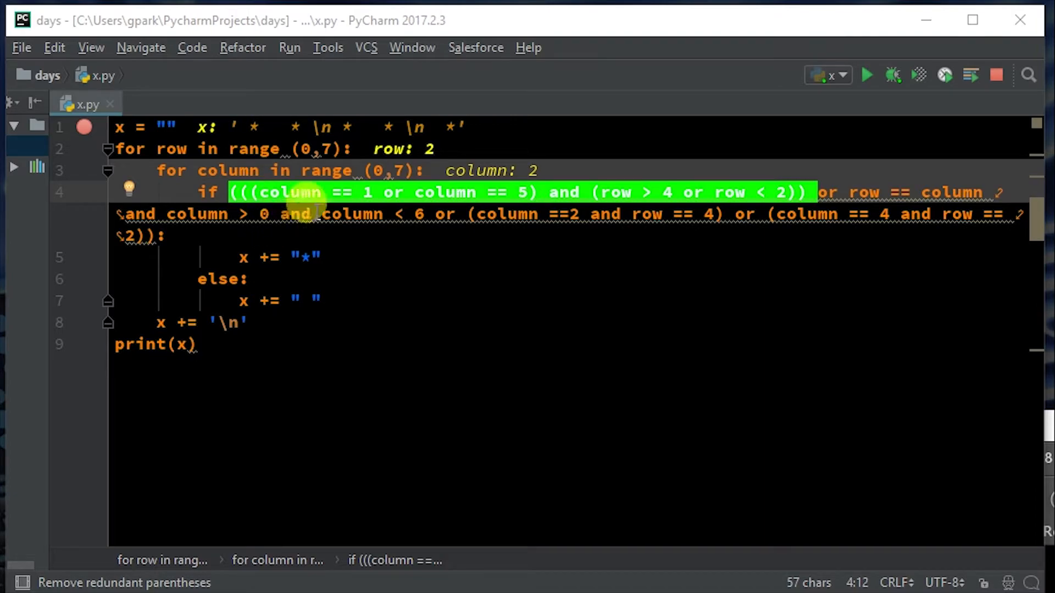
pyautogui.moveTo(569, 171)
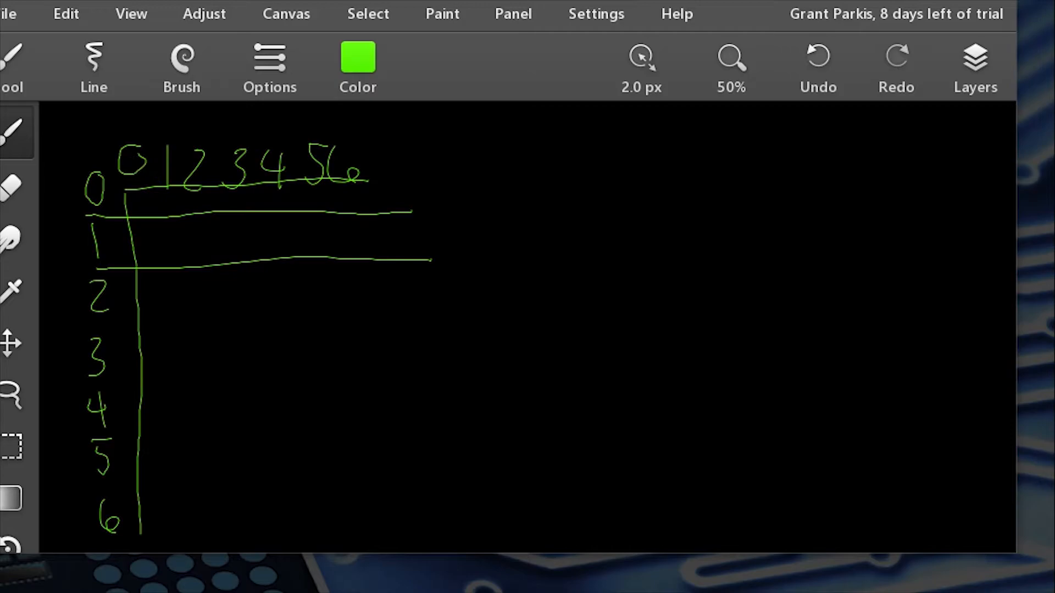
# Change the brush colour from green to blue.
pyautogui.click(358, 64)
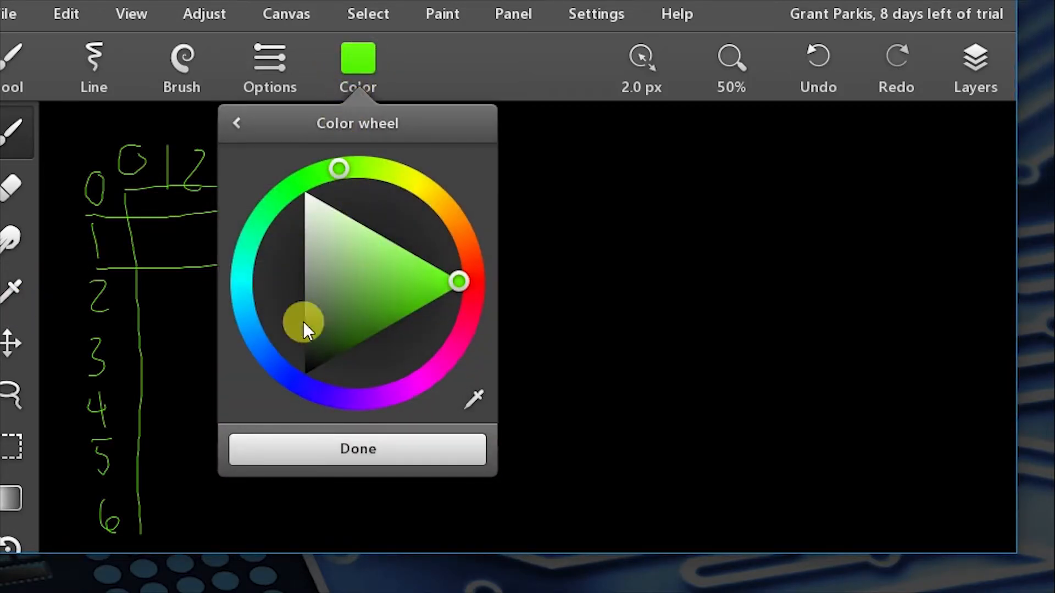
pyautogui.click(357, 449)
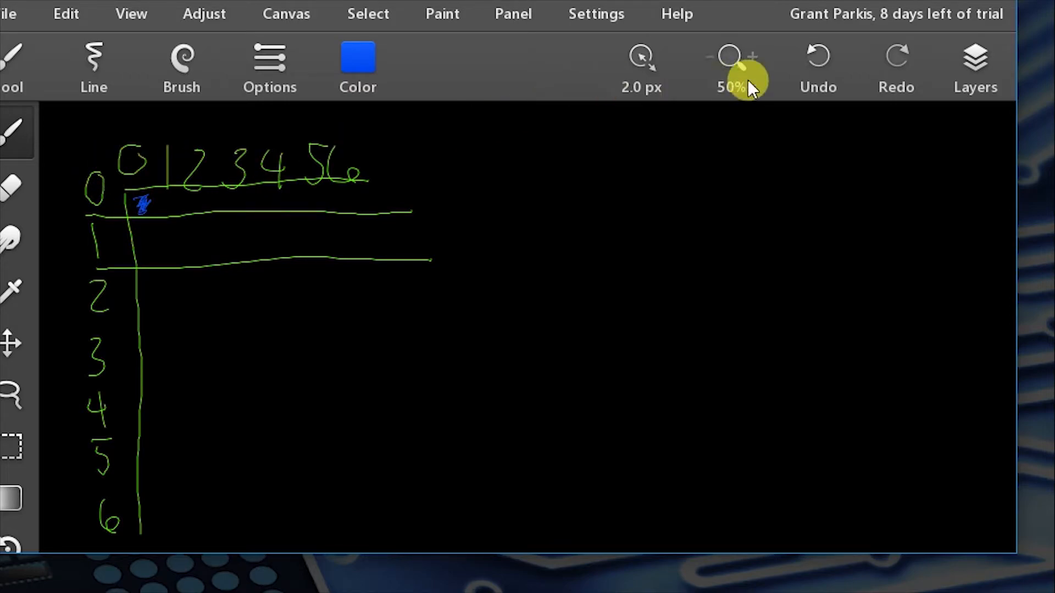
# Zoom to 100% and pan with the Move tool back to the numbered grid.
pyautogui.click(767, 56)
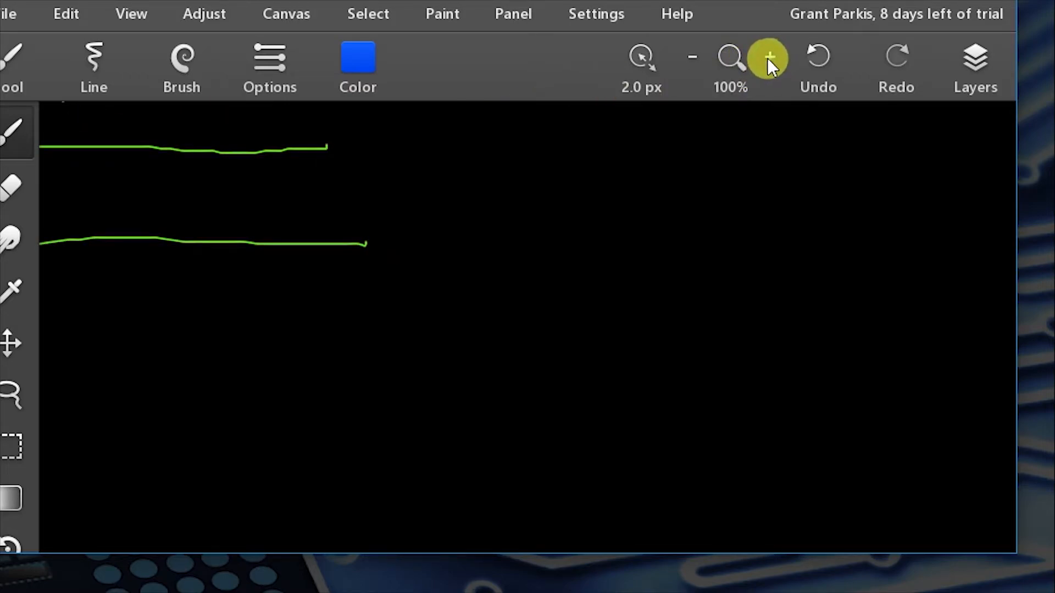
pyautogui.click(448, 162)
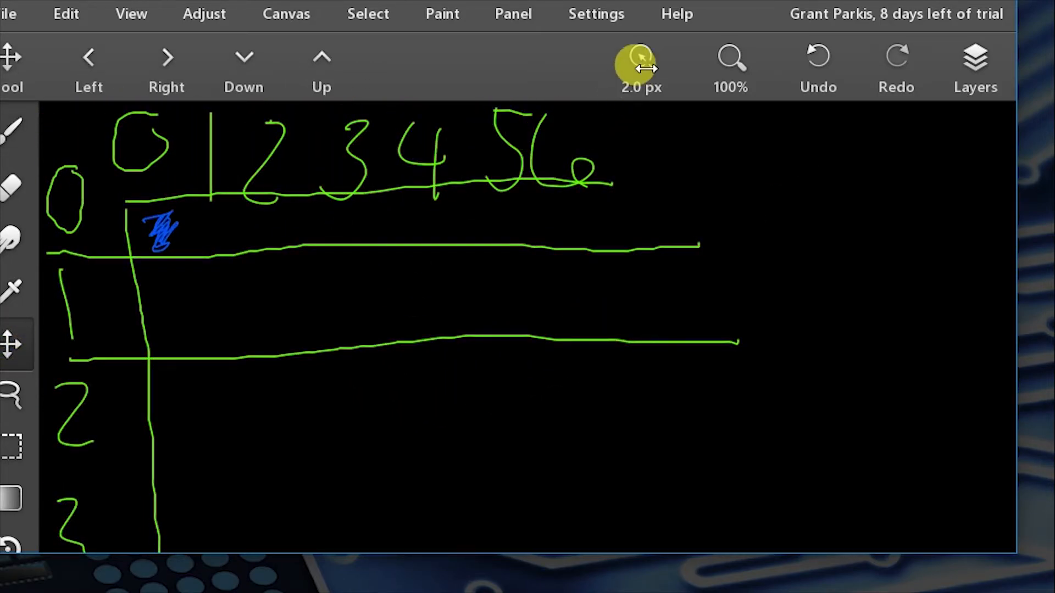
pyautogui.moveTo(636, 60); pyautogui.dragTo(673, 60)
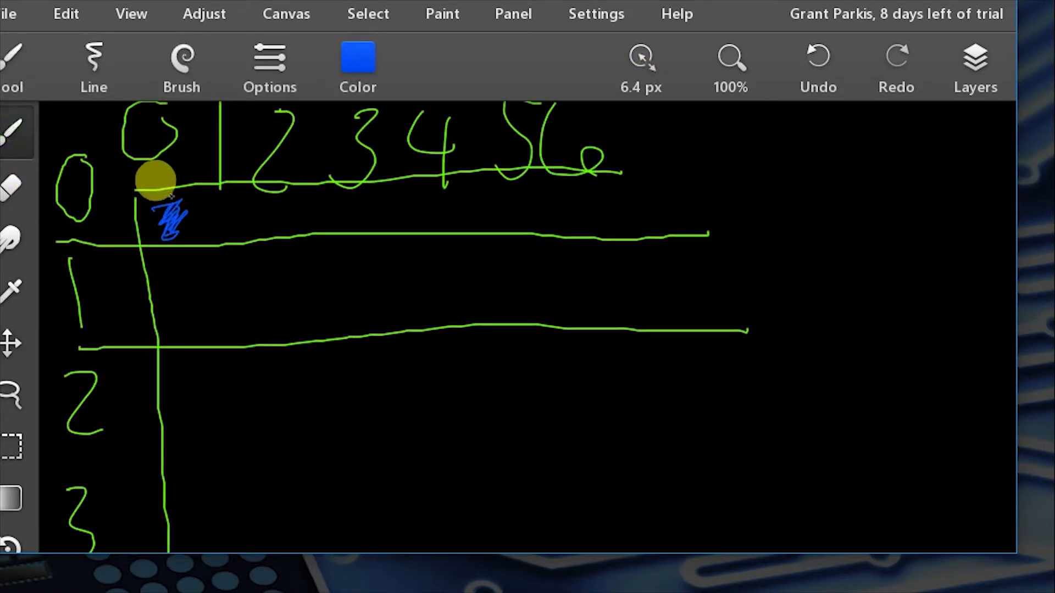
# Fill cell (0,0) blue and draw yellow asterisks in row 0 at columns 1 and 5.
pyautogui.moveTo(168, 208); pyautogui.dragTo(185, 236)
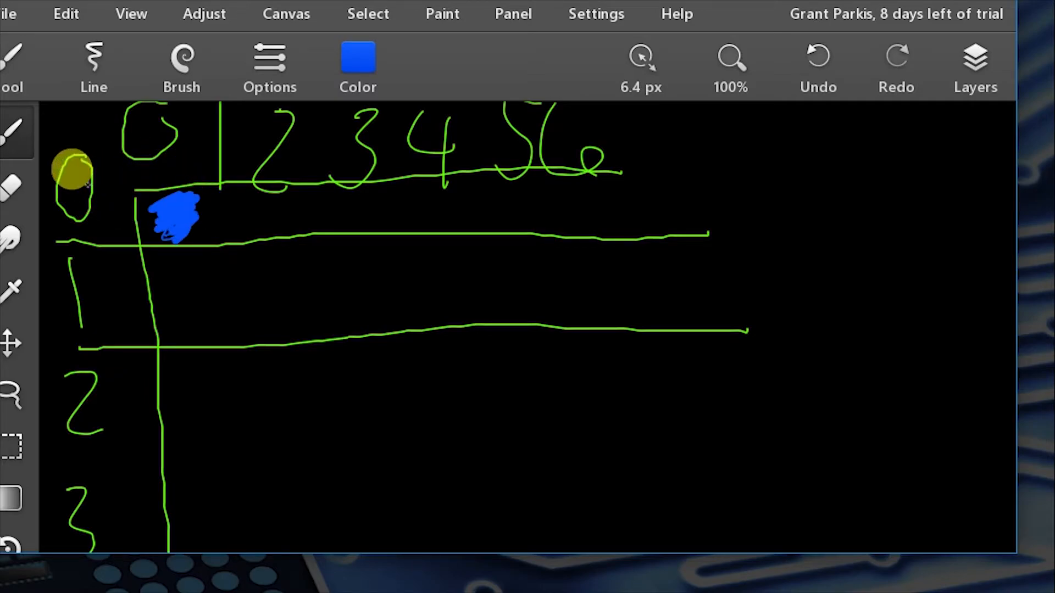
pyautogui.moveTo(188, 155)
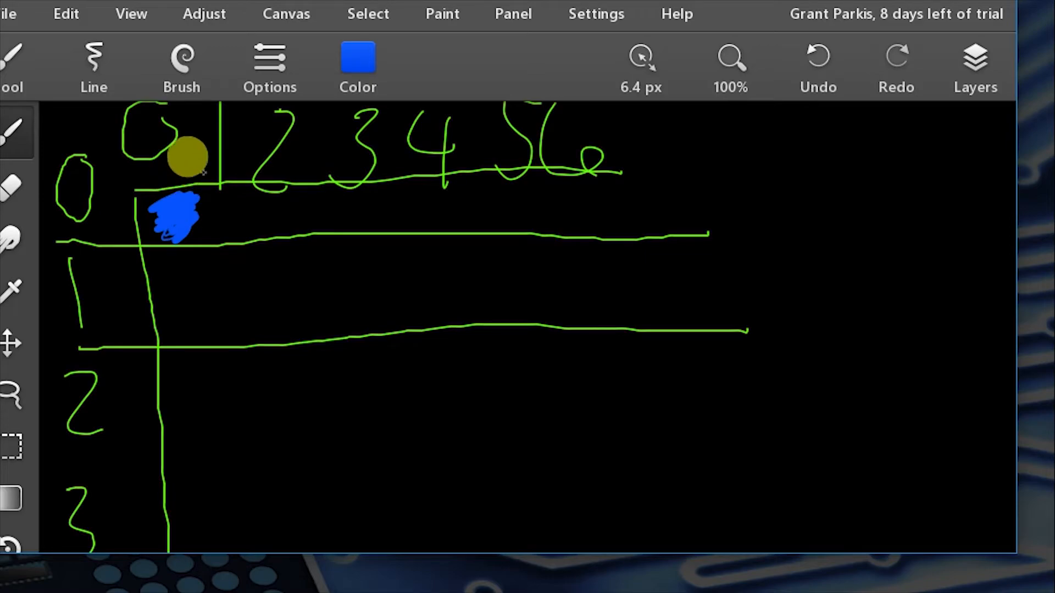
pyautogui.click(357, 64)
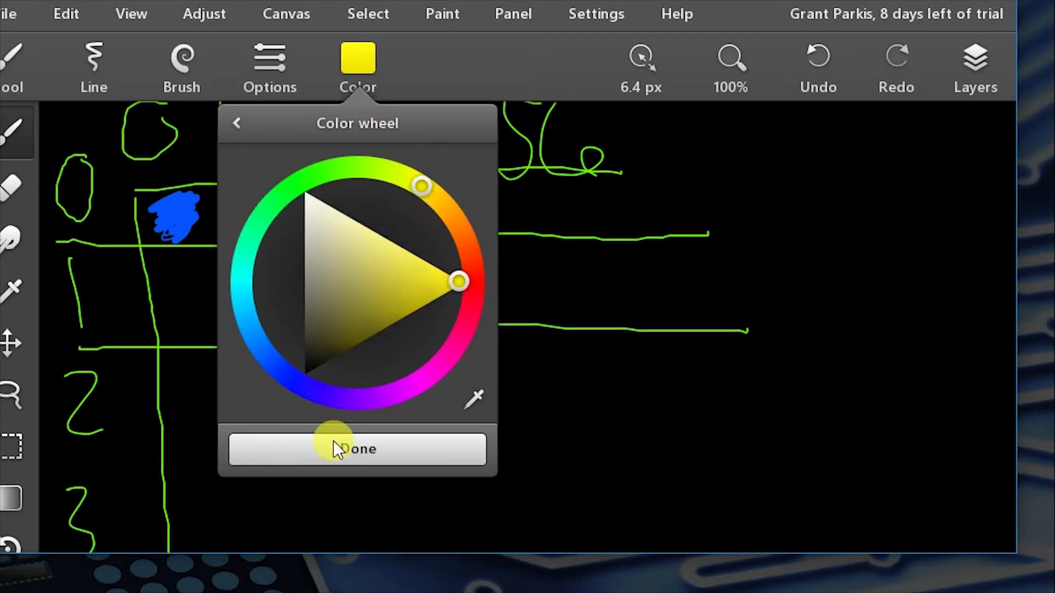
pyautogui.click(358, 449)
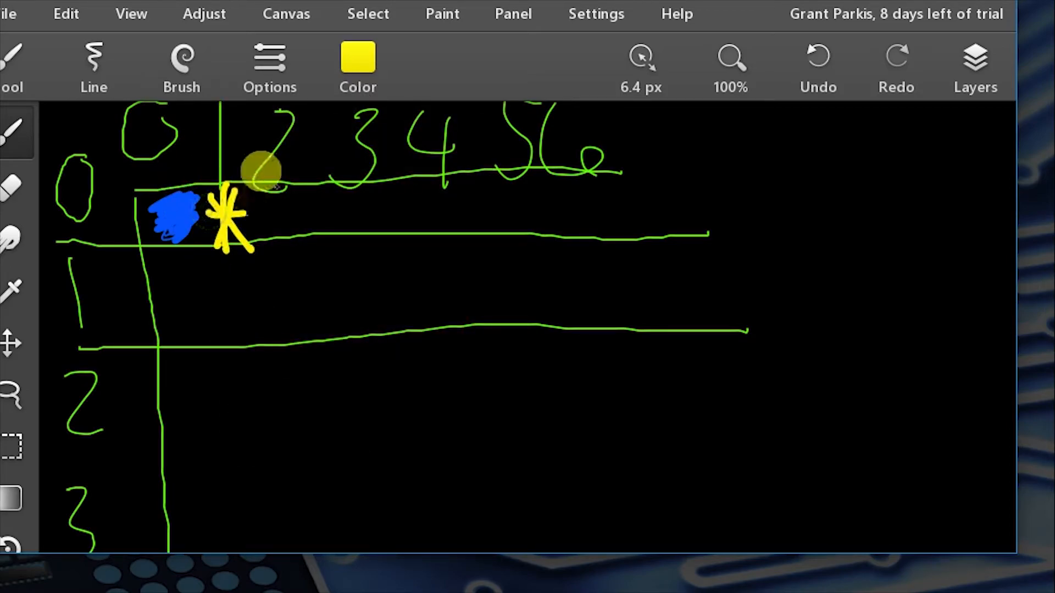
pyautogui.click(357, 64)
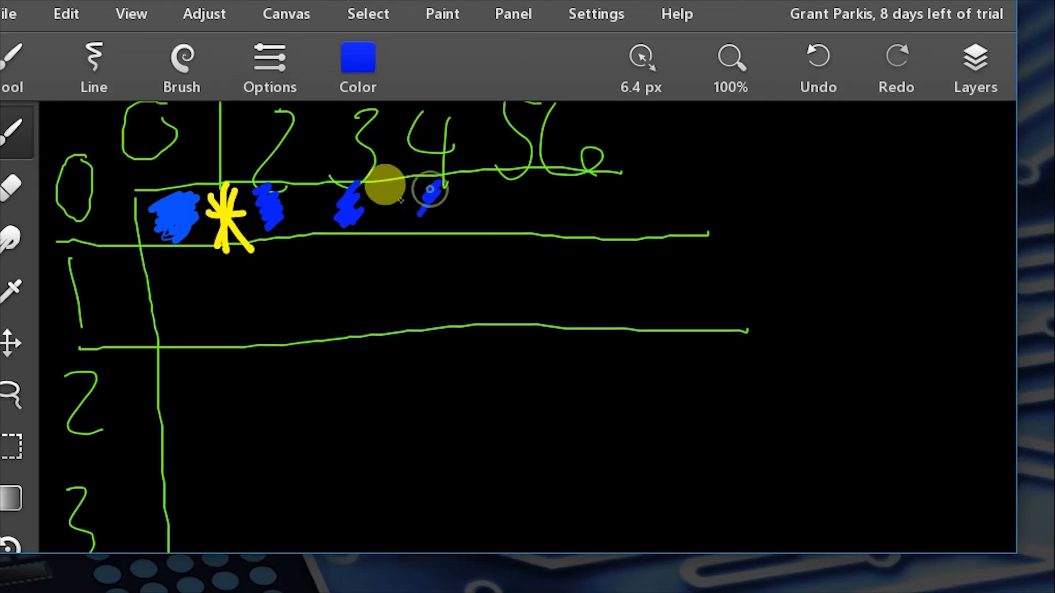
pyautogui.click(357, 64)
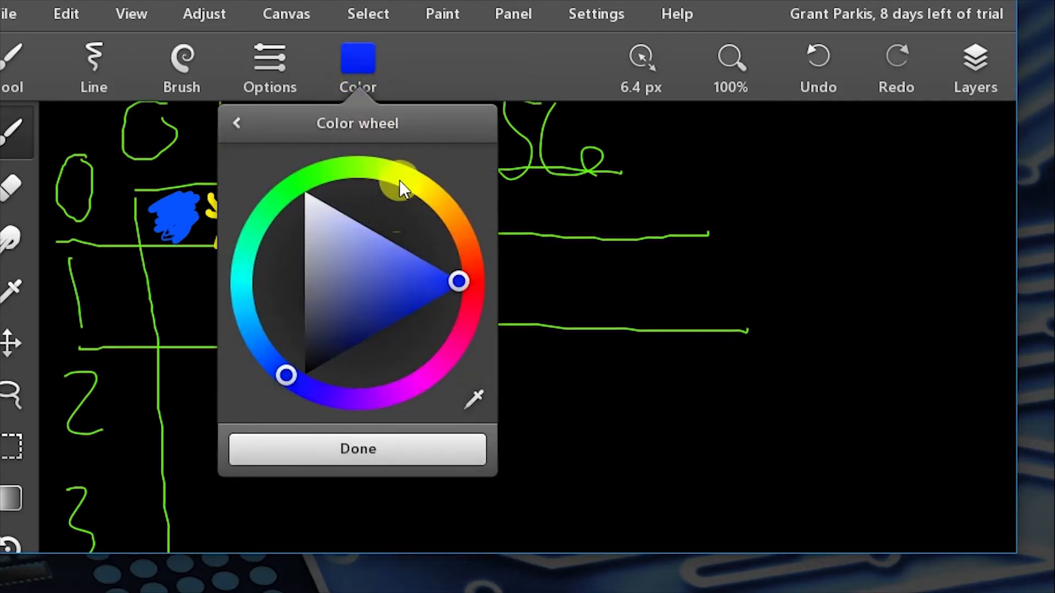
pyautogui.click(358, 449)
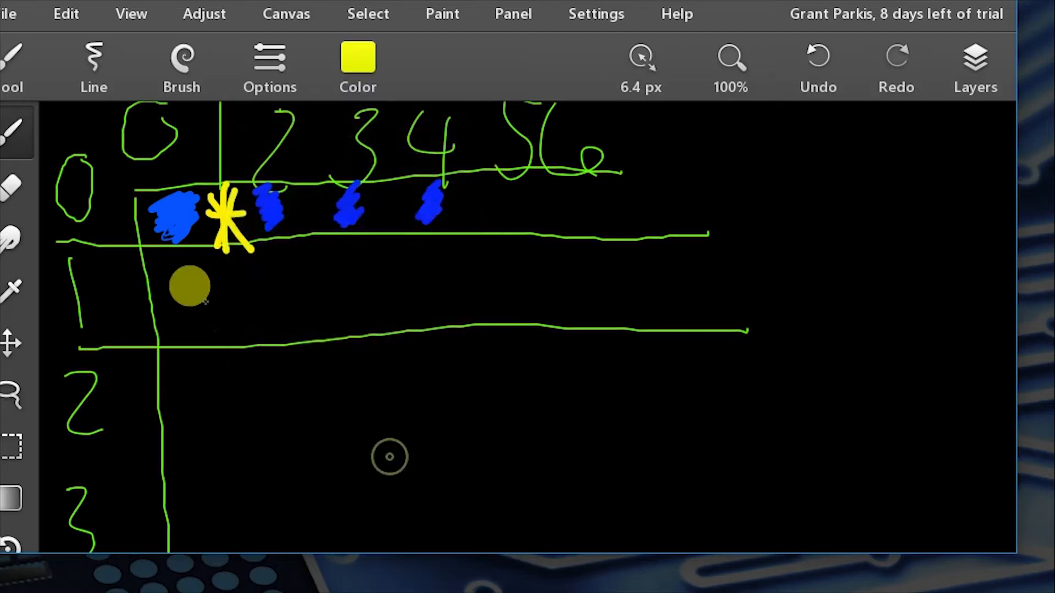
pyautogui.moveTo(494, 92)
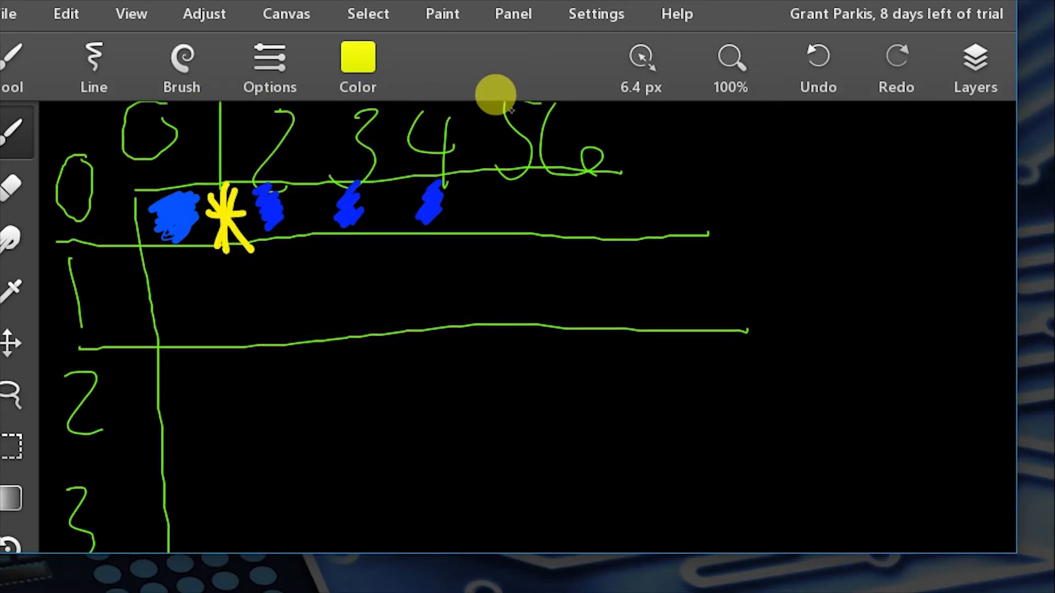
pyautogui.moveTo(511, 168); pyautogui.dragTo(531, 236)
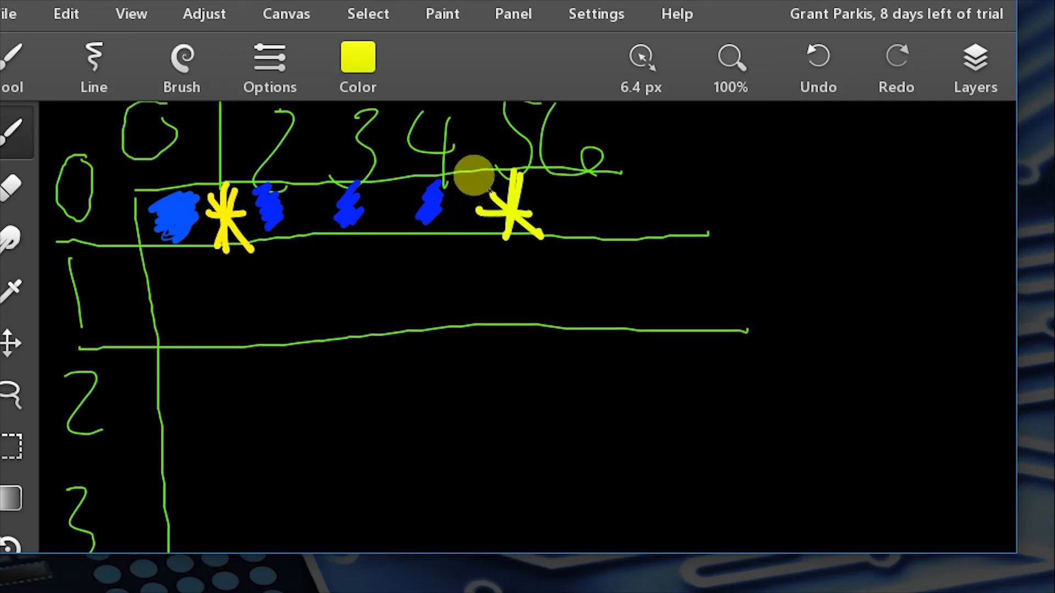
pyautogui.click(357, 60)
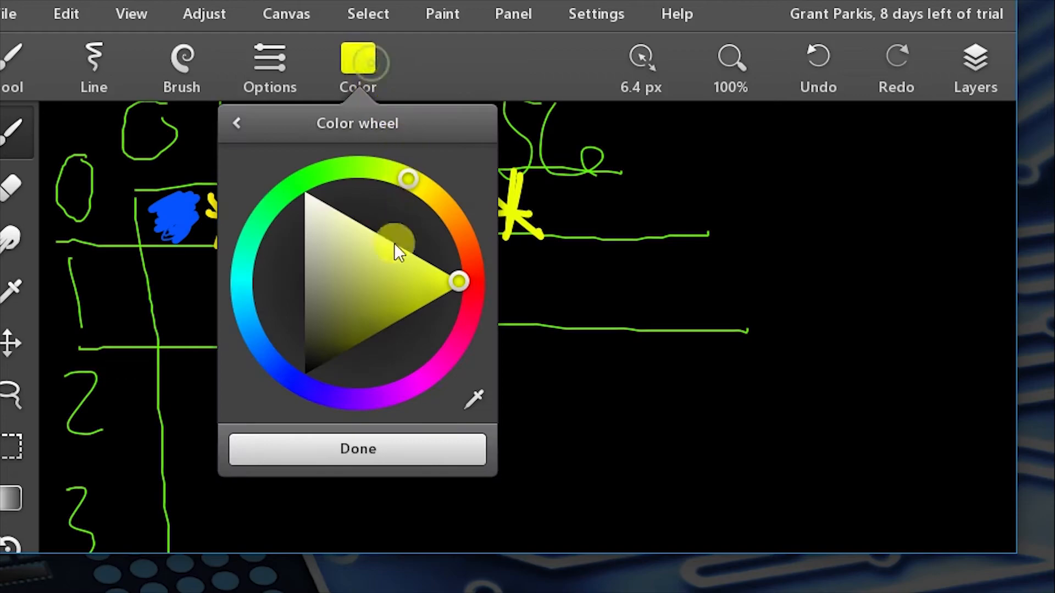
pyautogui.click(357, 449)
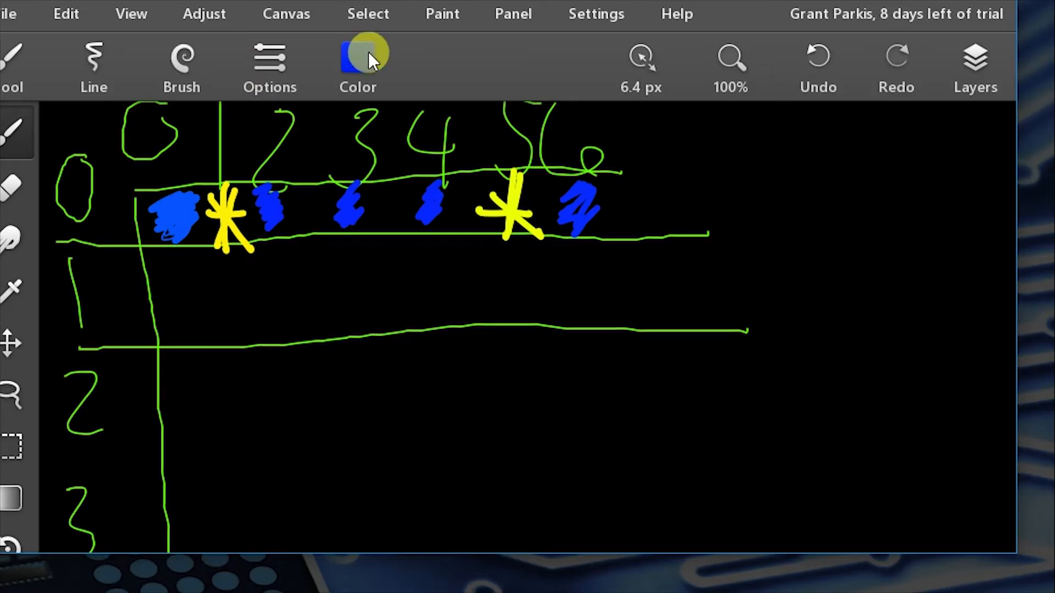
# Alternate yellow and blue brushes to mark row 1: asterisks at columns 2 and 4.
pyautogui.click(357, 64)
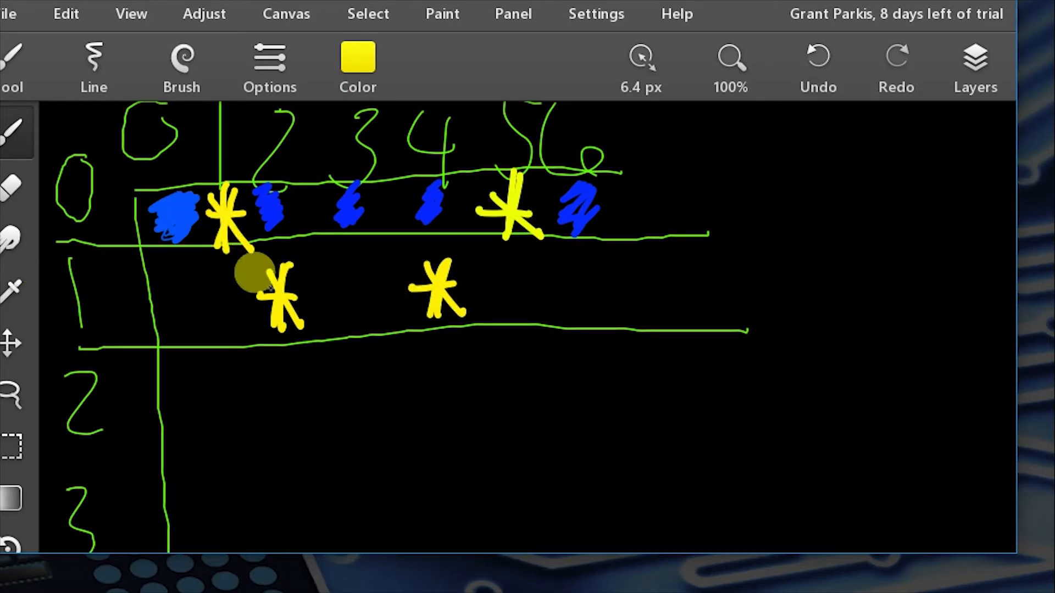
pyautogui.click(358, 60)
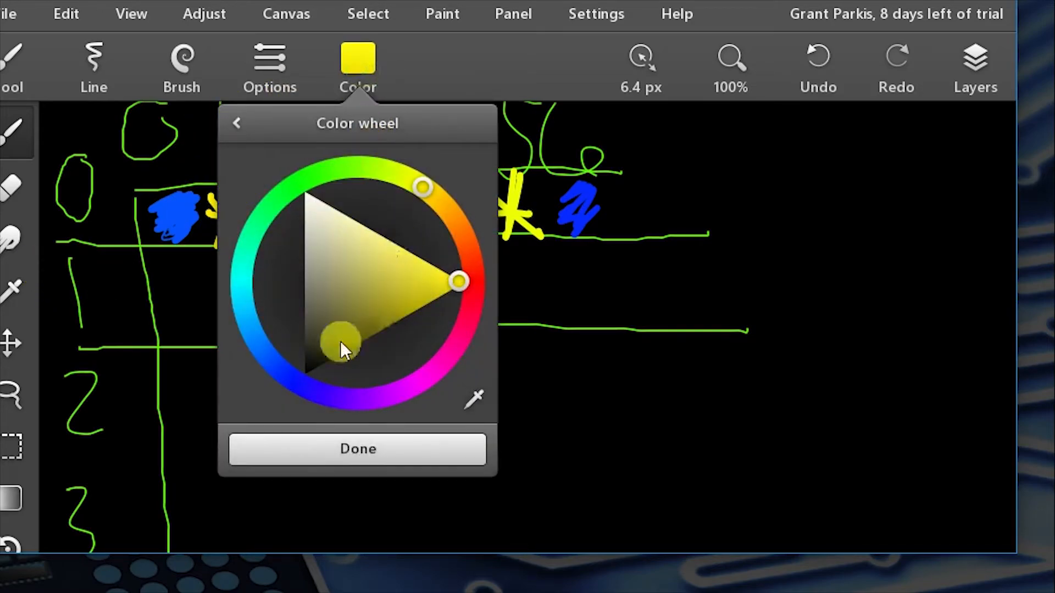
pyautogui.click(357, 449)
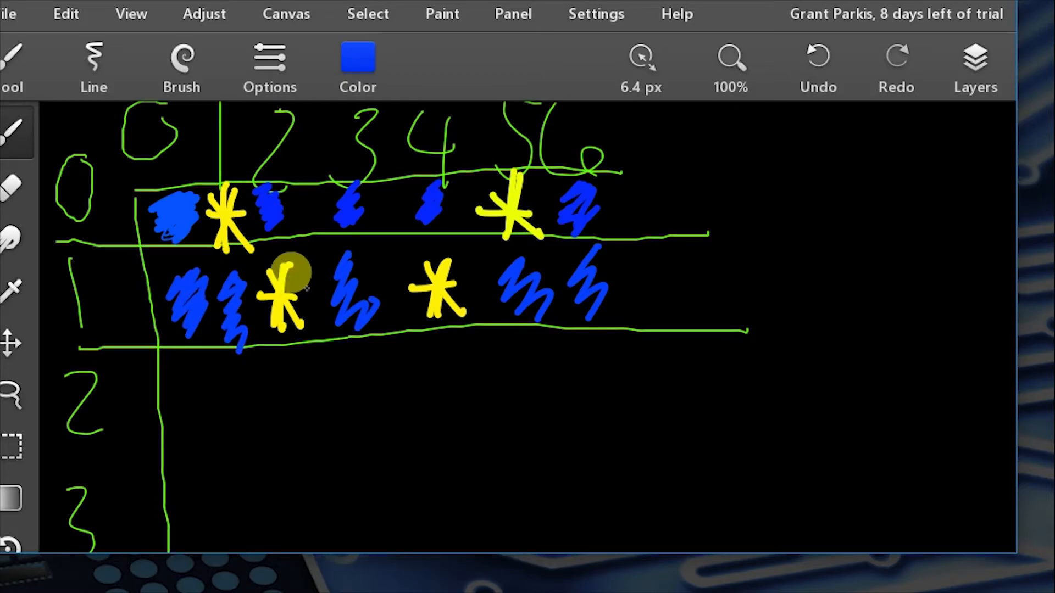
pyautogui.moveTo(642, 255)
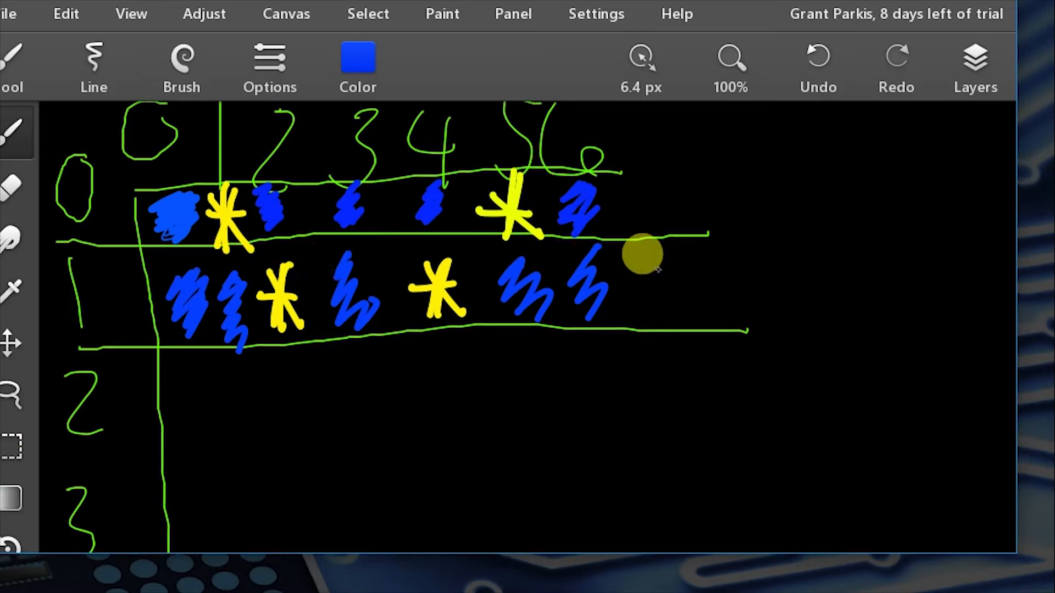
# Pick red and handwrite '1,5' and '2,4' beside rows 0 and 1.
pyautogui.click(357, 60)
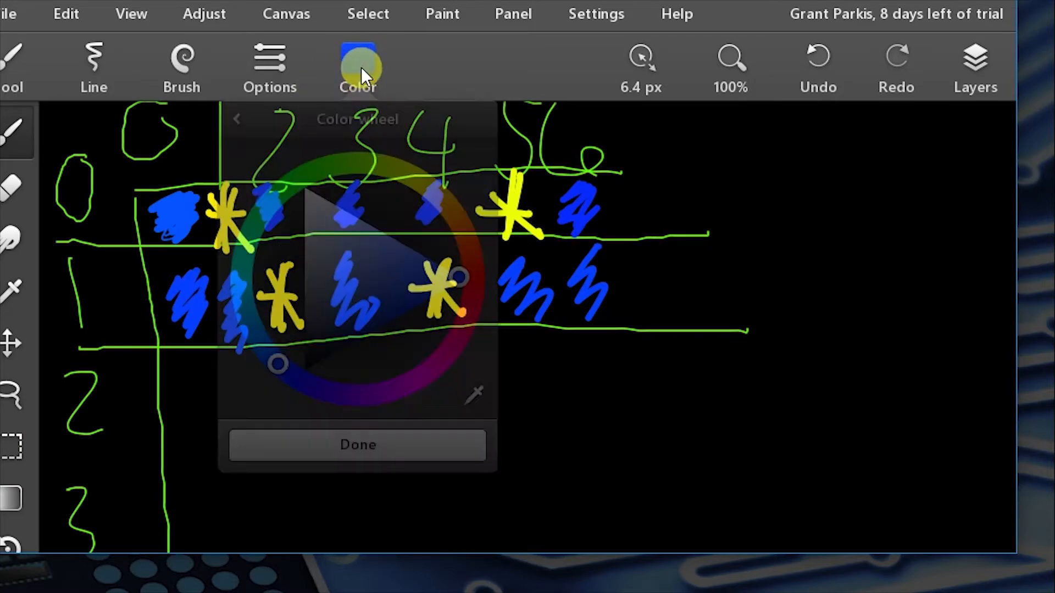
pyautogui.click(464, 276)
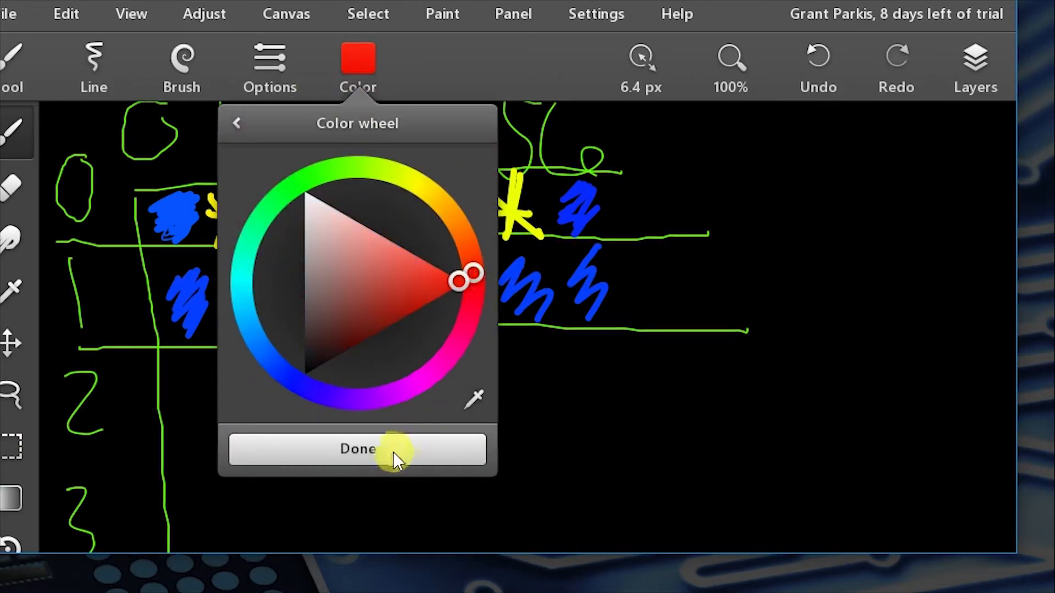
pyautogui.click(358, 449)
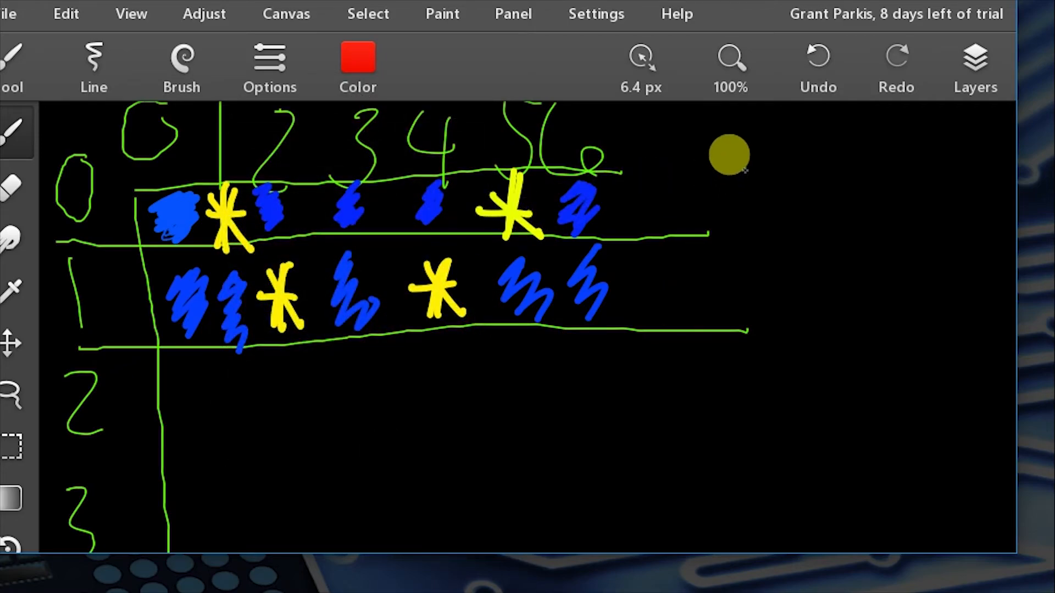
pyautogui.moveTo(693, 144)
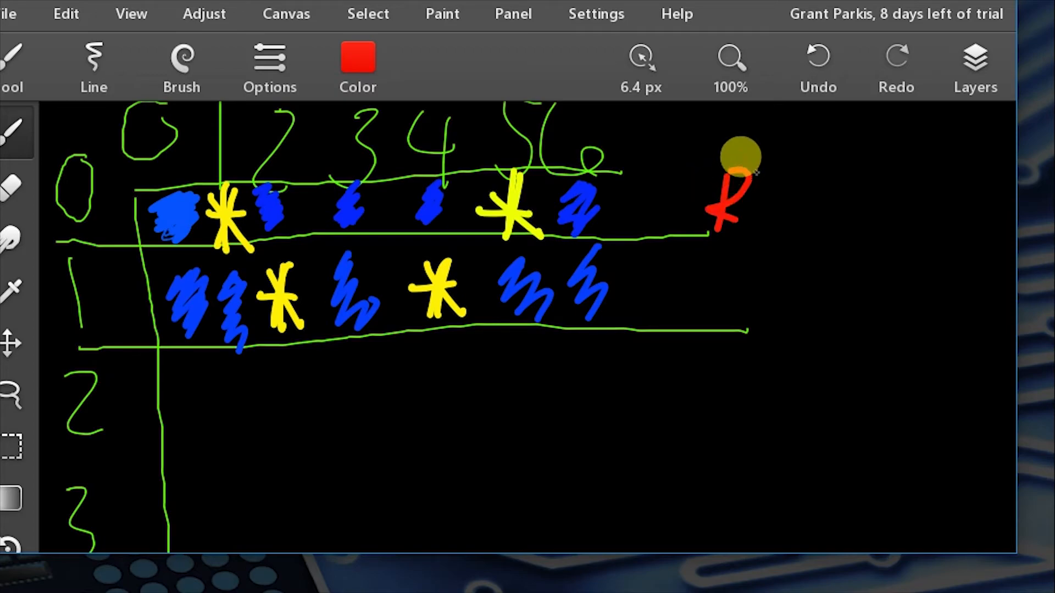
pyautogui.moveTo(740, 195); pyautogui.dragTo(827, 216)
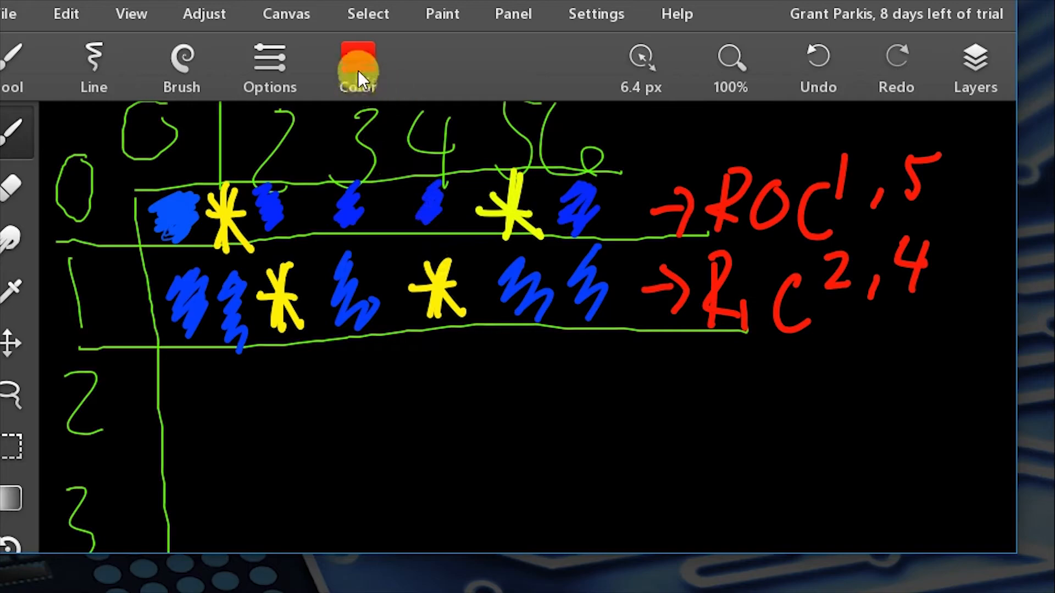
pyautogui.click(357, 60)
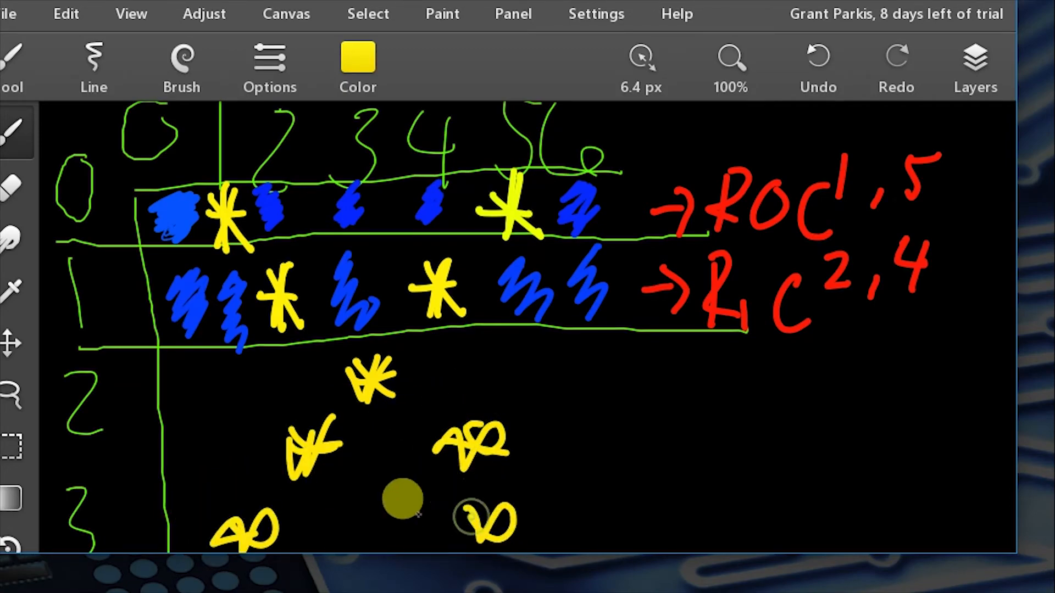
# Set the brush to red for dashes beside the lower rows.
pyautogui.click(357, 63)
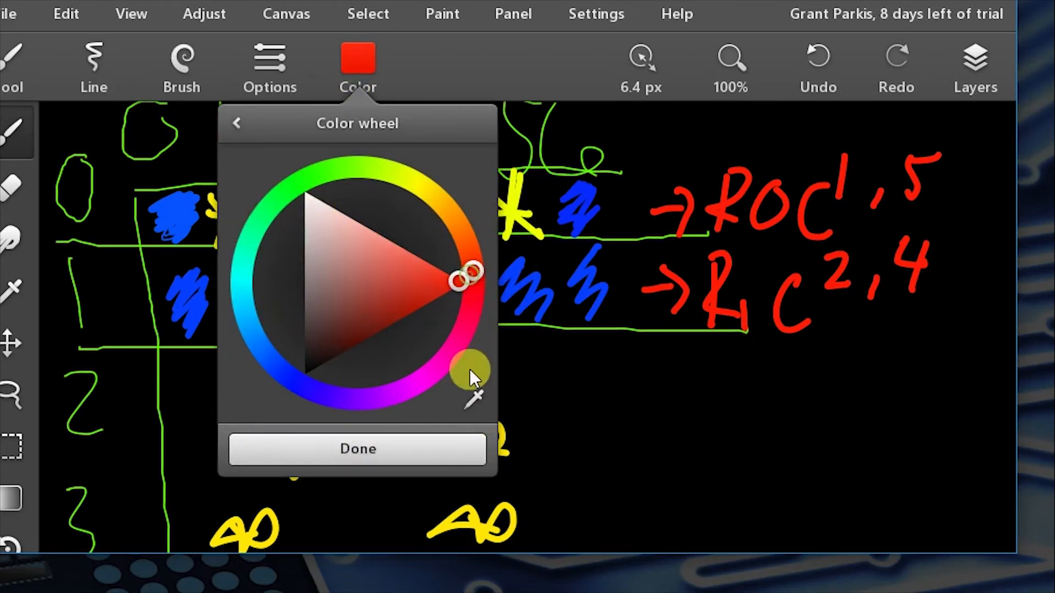
pyautogui.click(357, 449)
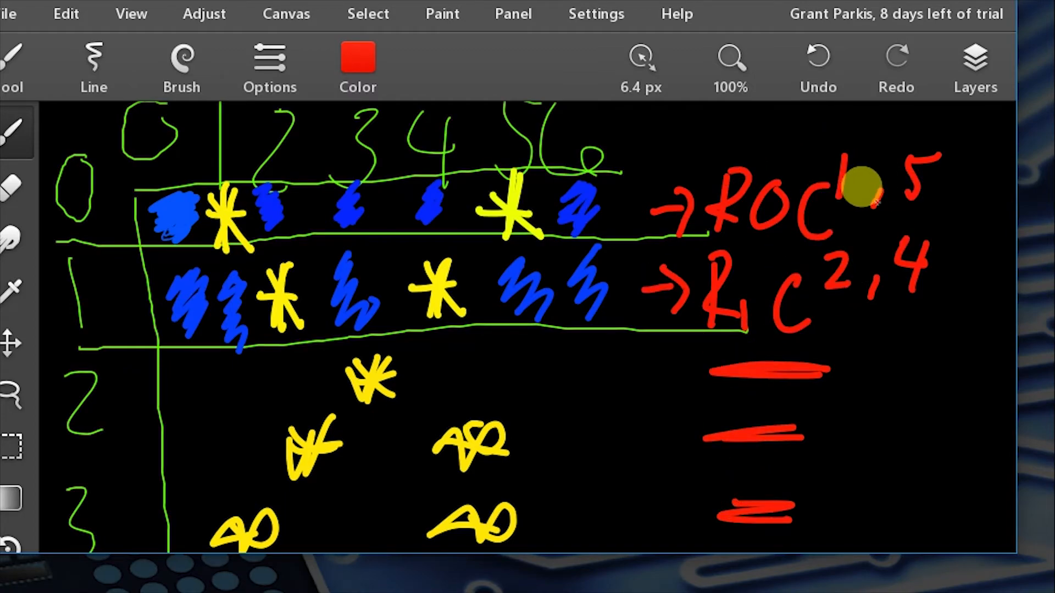
pyautogui.moveTo(798, 182)
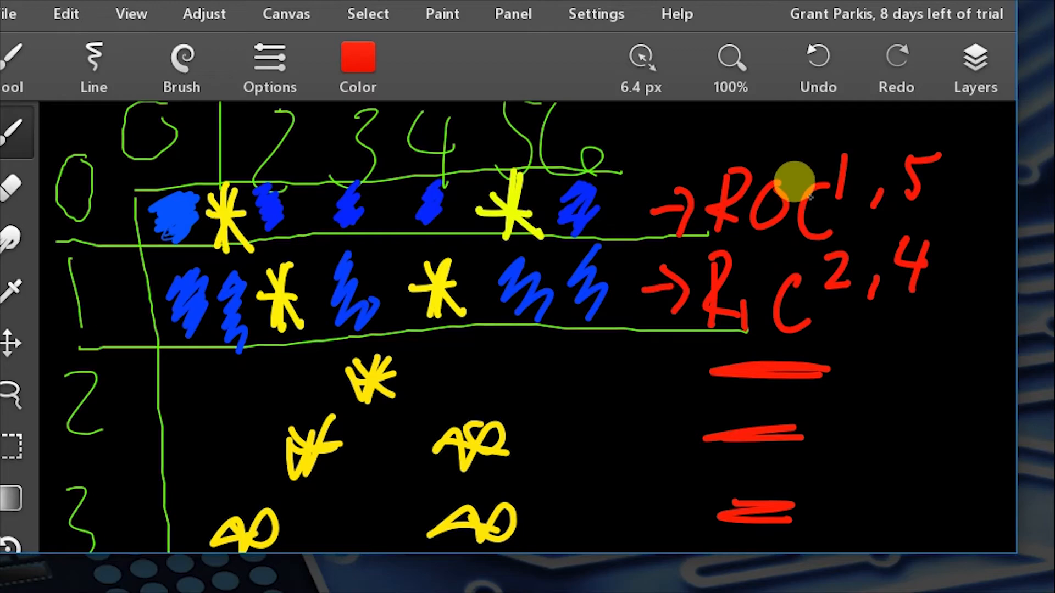
pyautogui.moveTo(504, 148)
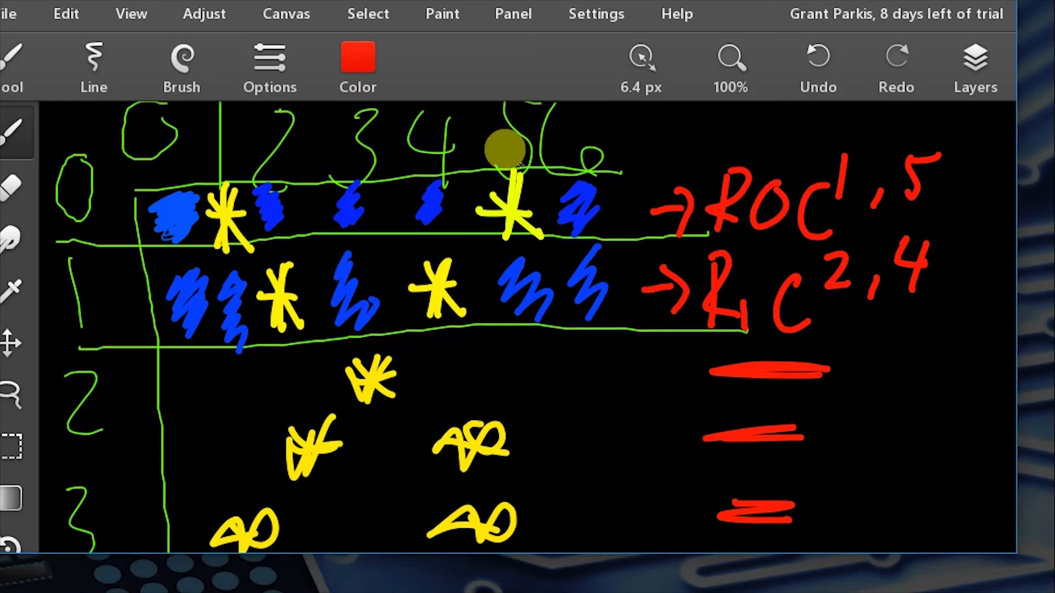
pyautogui.moveTo(63, 182)
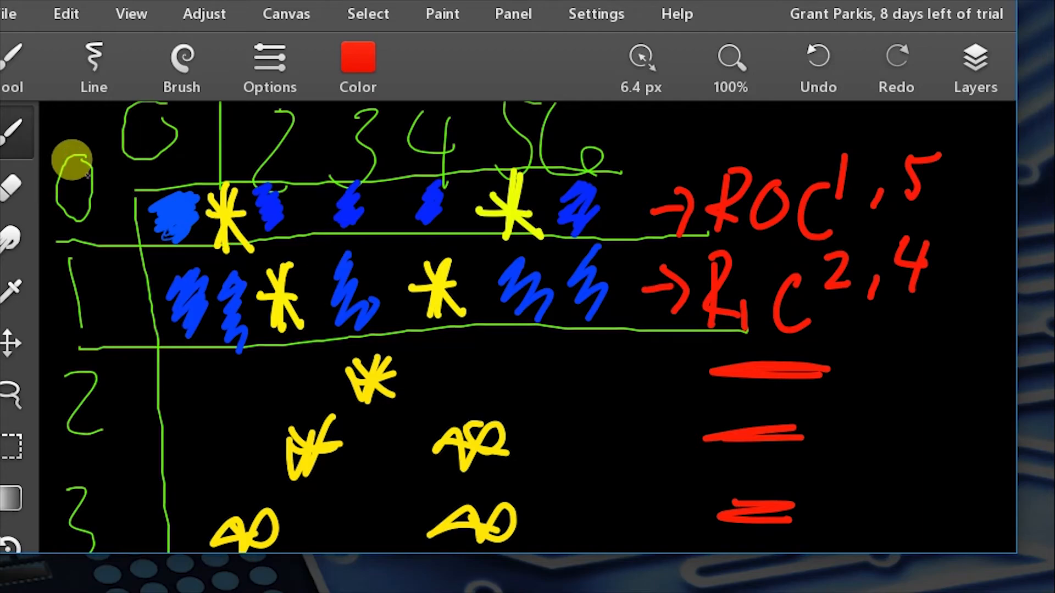
pyautogui.moveTo(111, 185)
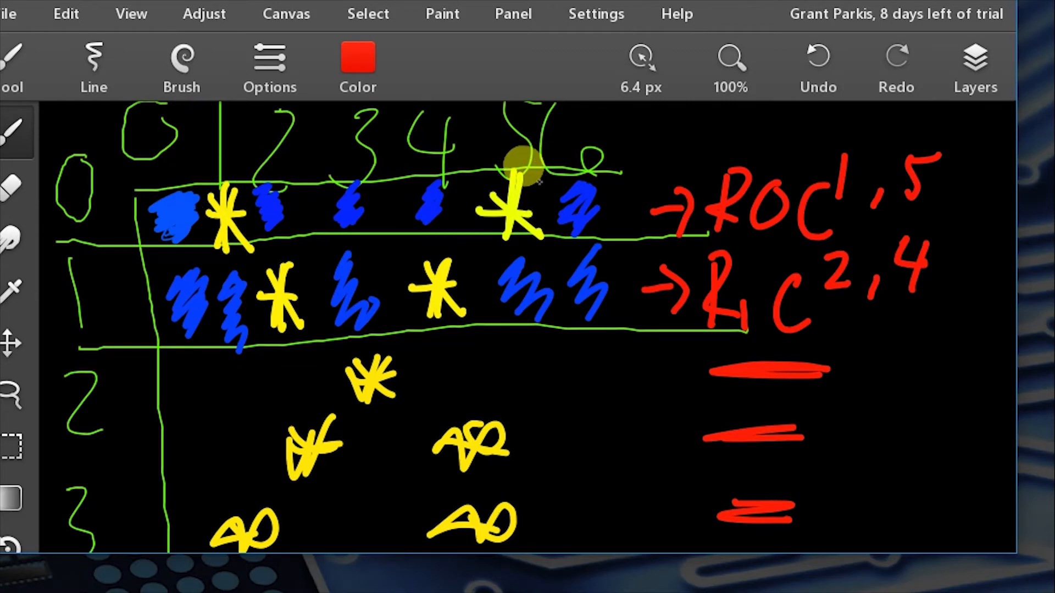
pyautogui.moveTo(471, 168)
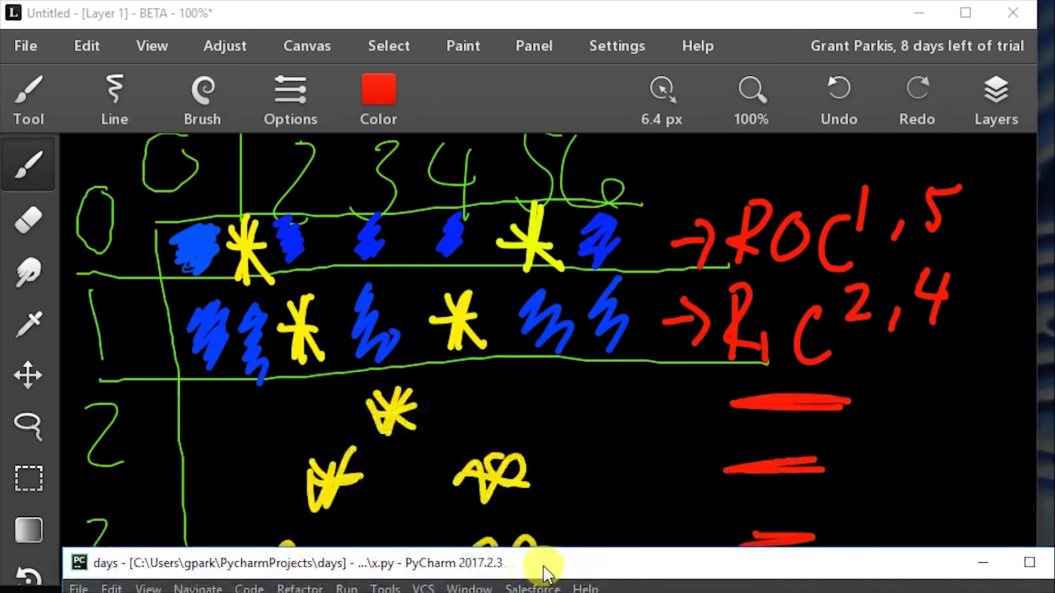
pyautogui.moveTo(666, 569)
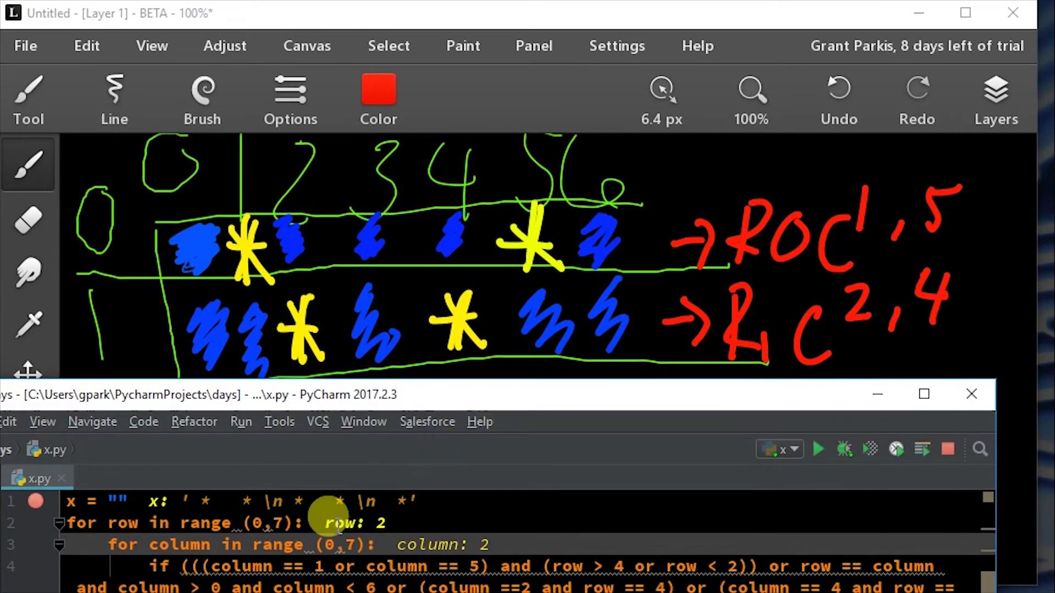
pyautogui.moveTo(303, 216)
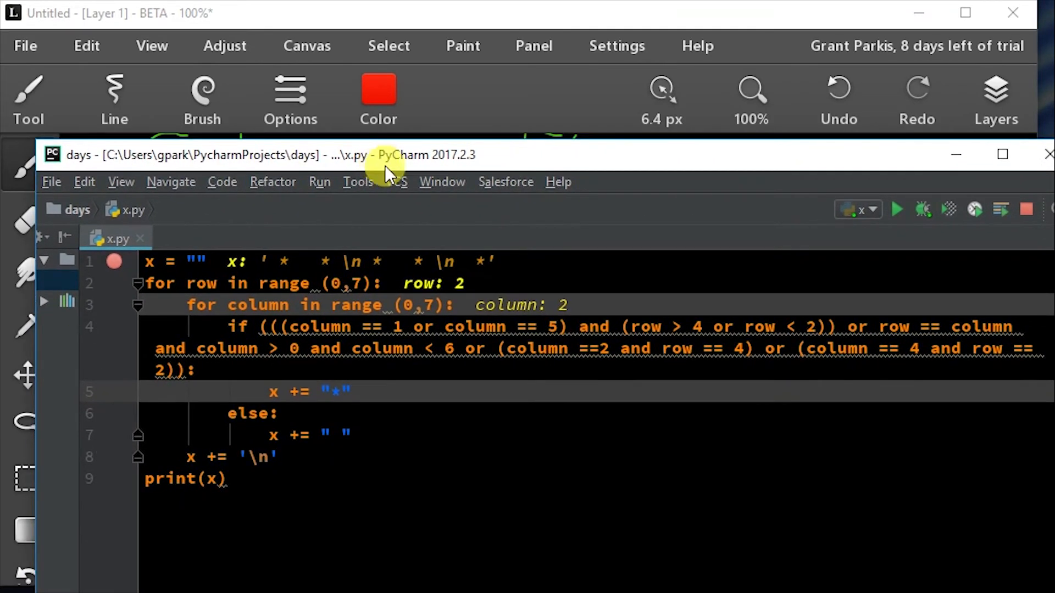
pyautogui.moveTo(689, 317)
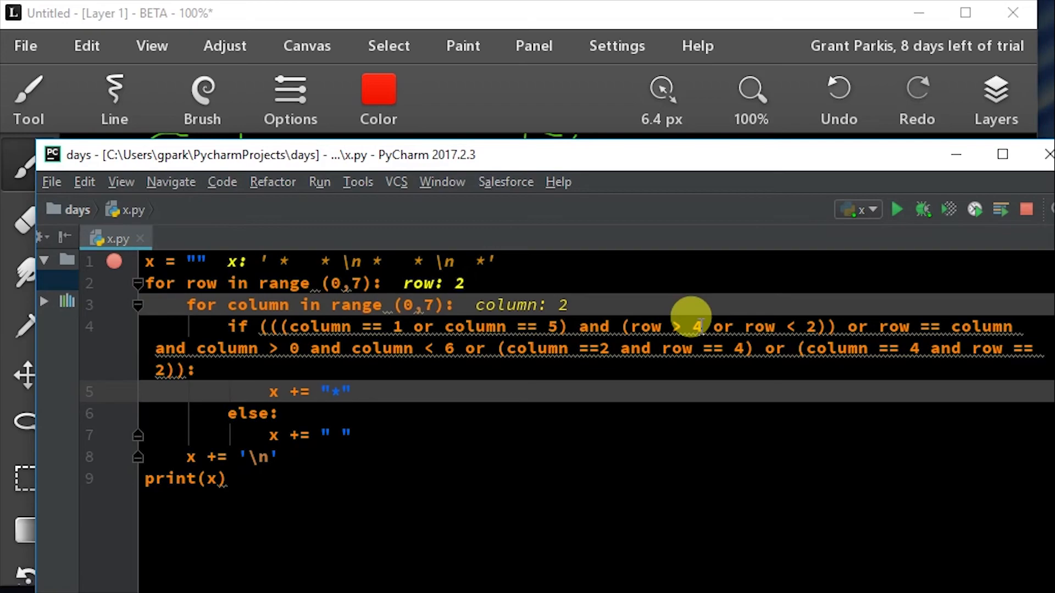
pyautogui.moveTo(697, 326)
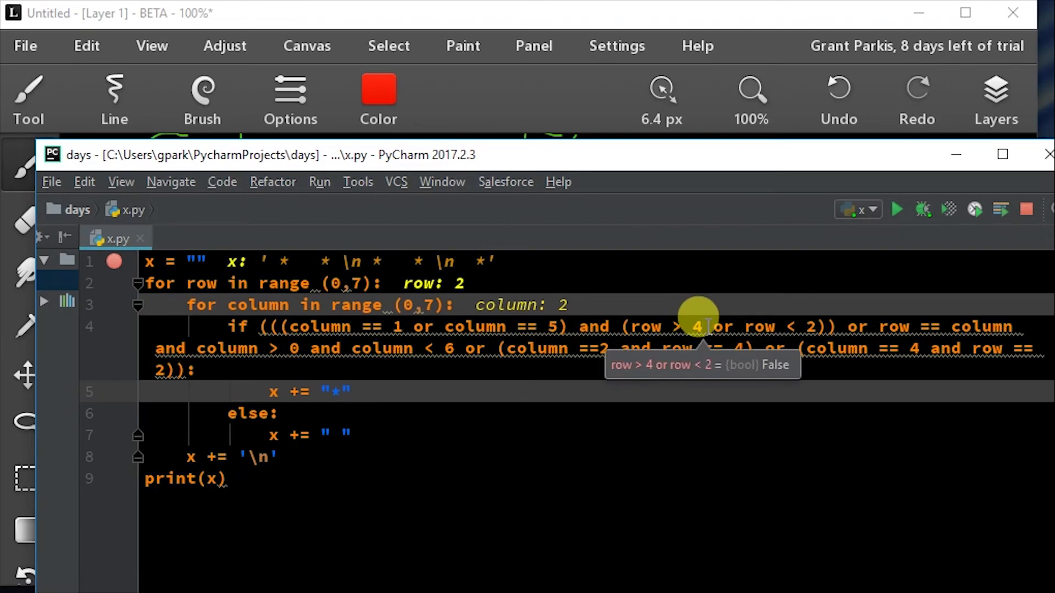
pyautogui.moveTo(790, 319)
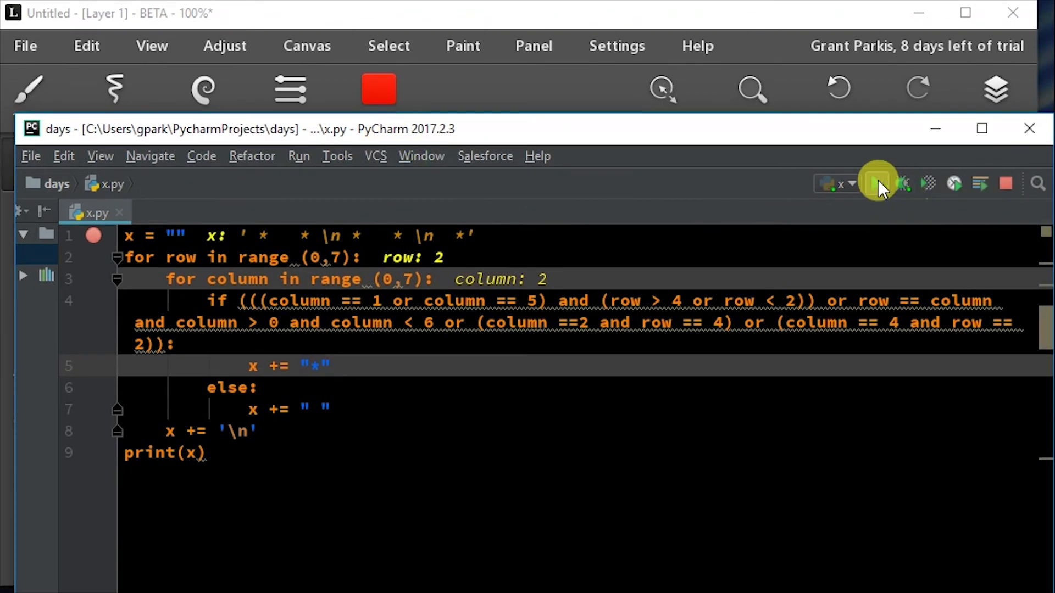
pyautogui.click(877, 183)
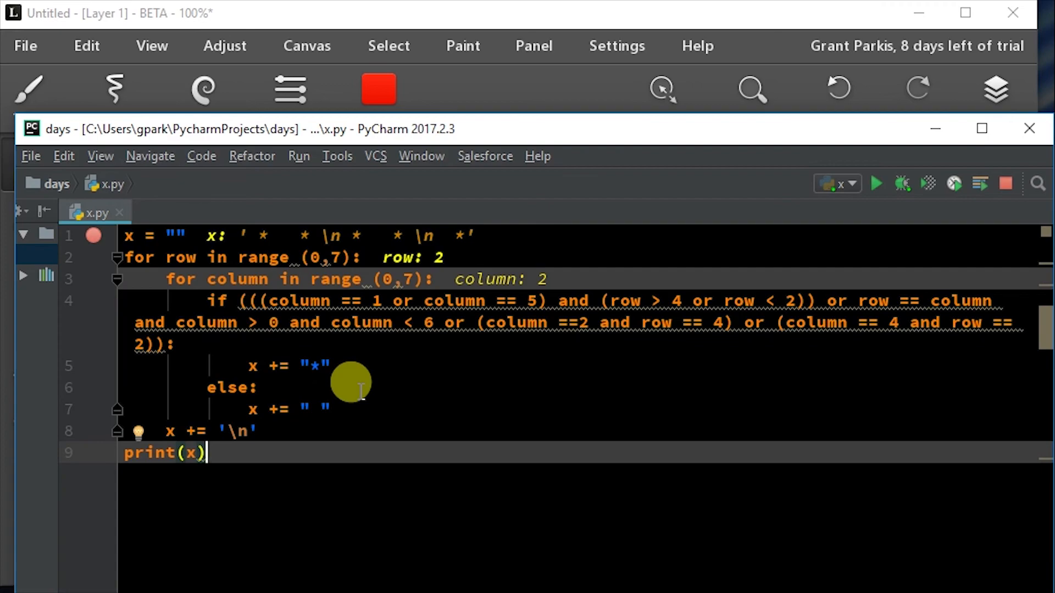
pyautogui.moveTo(649, 184)
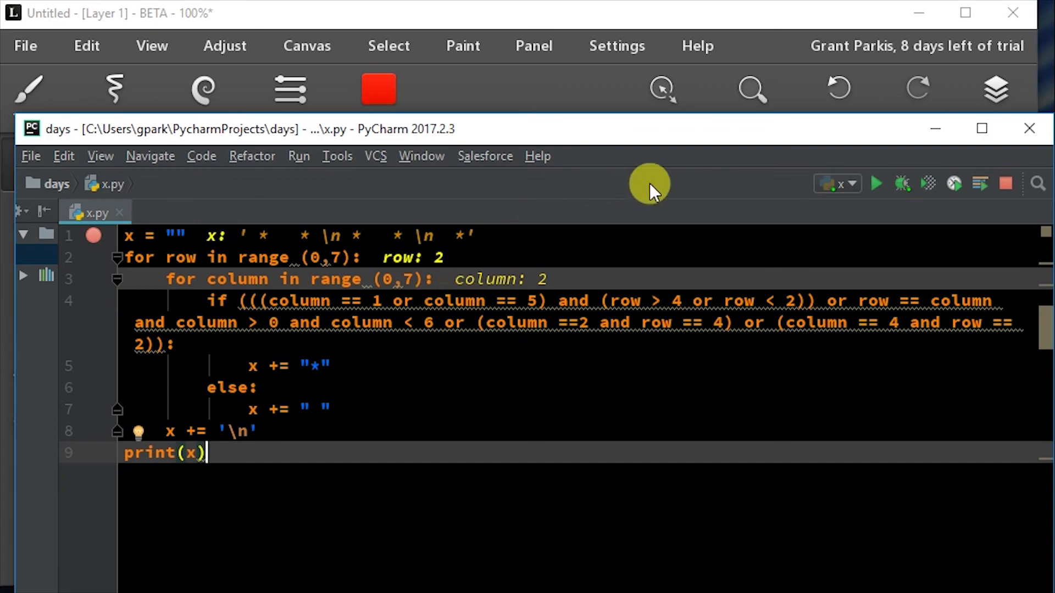